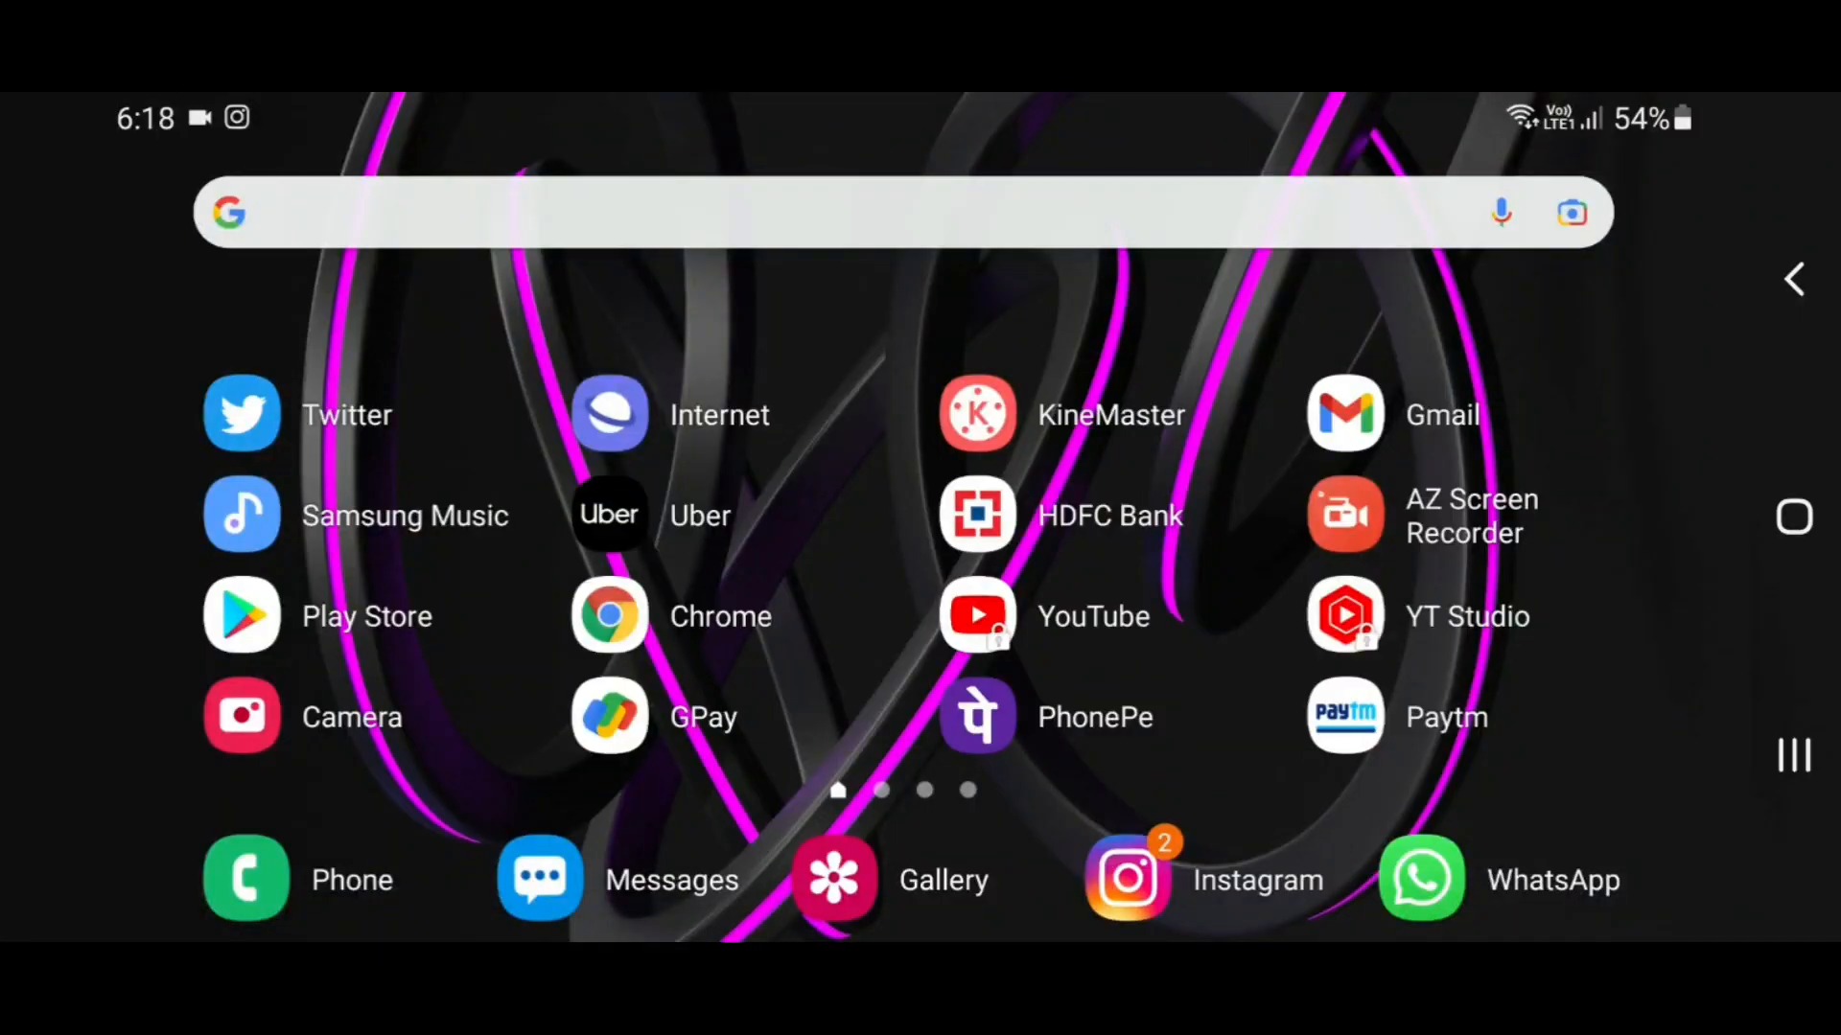
Step: Preview the 5-second motorbike video in the phone gallery and return
click(836, 878)
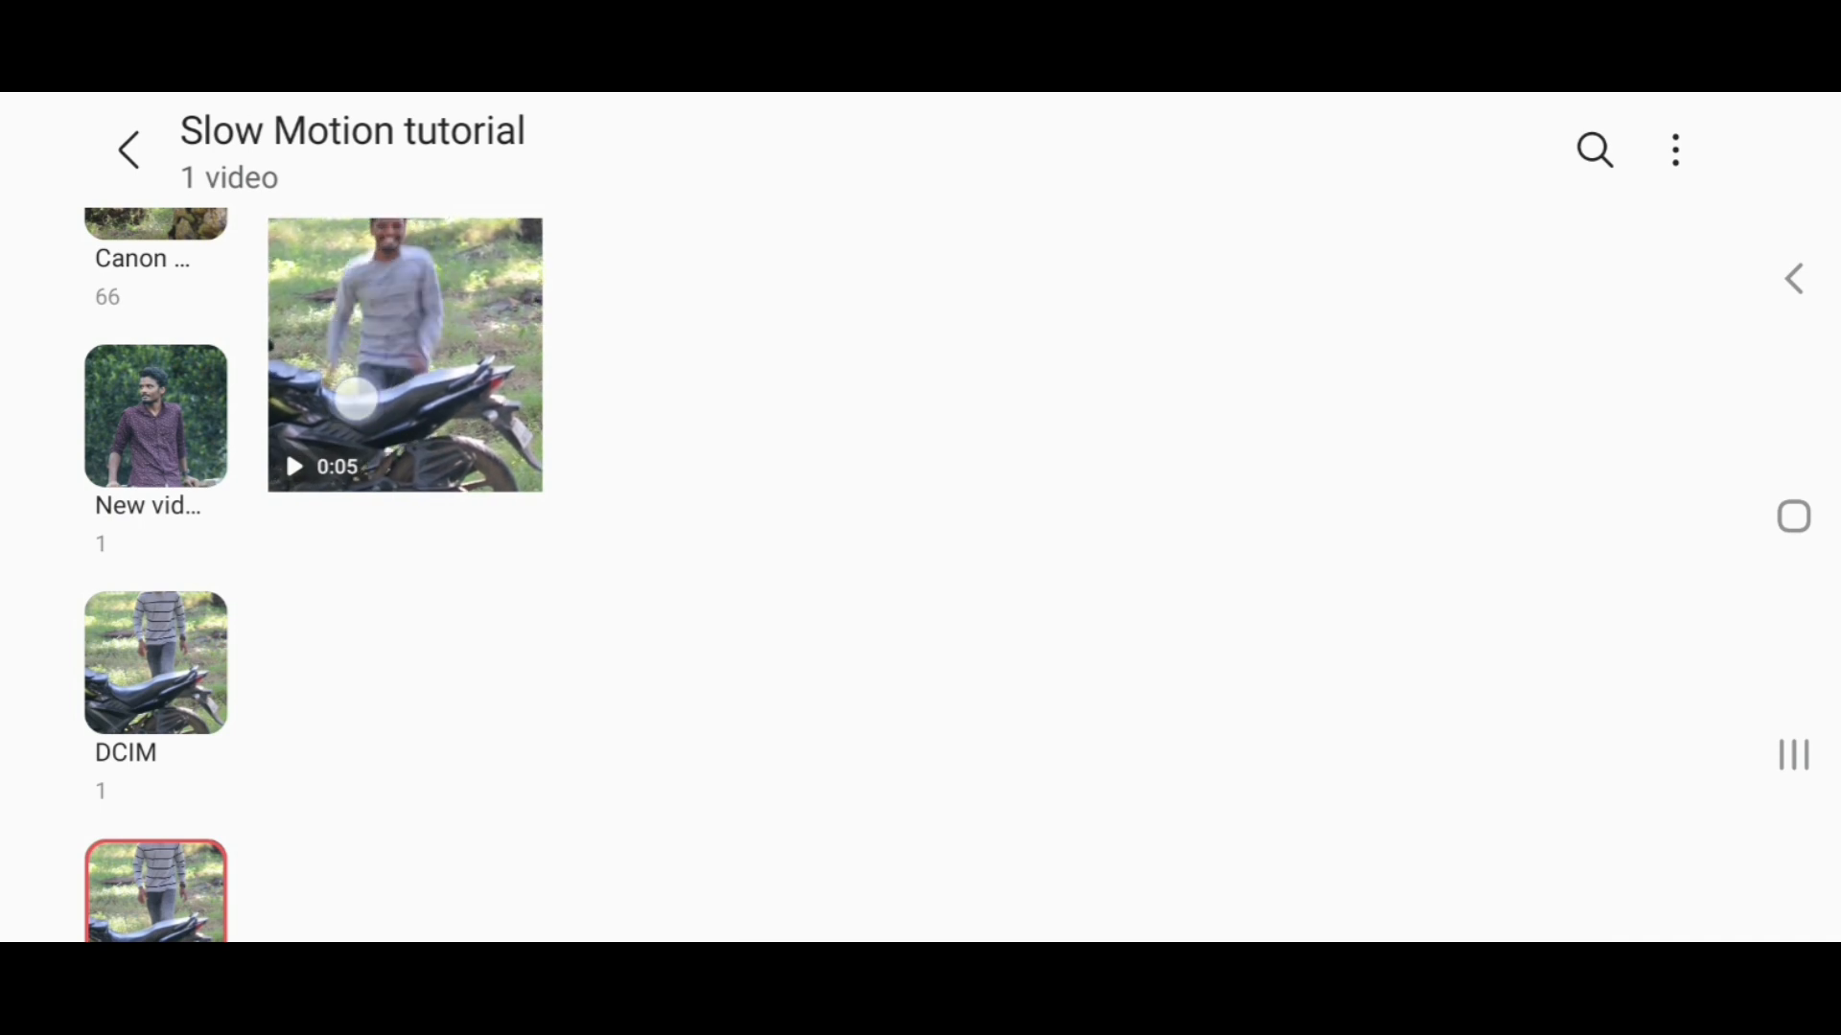
click(404, 353)
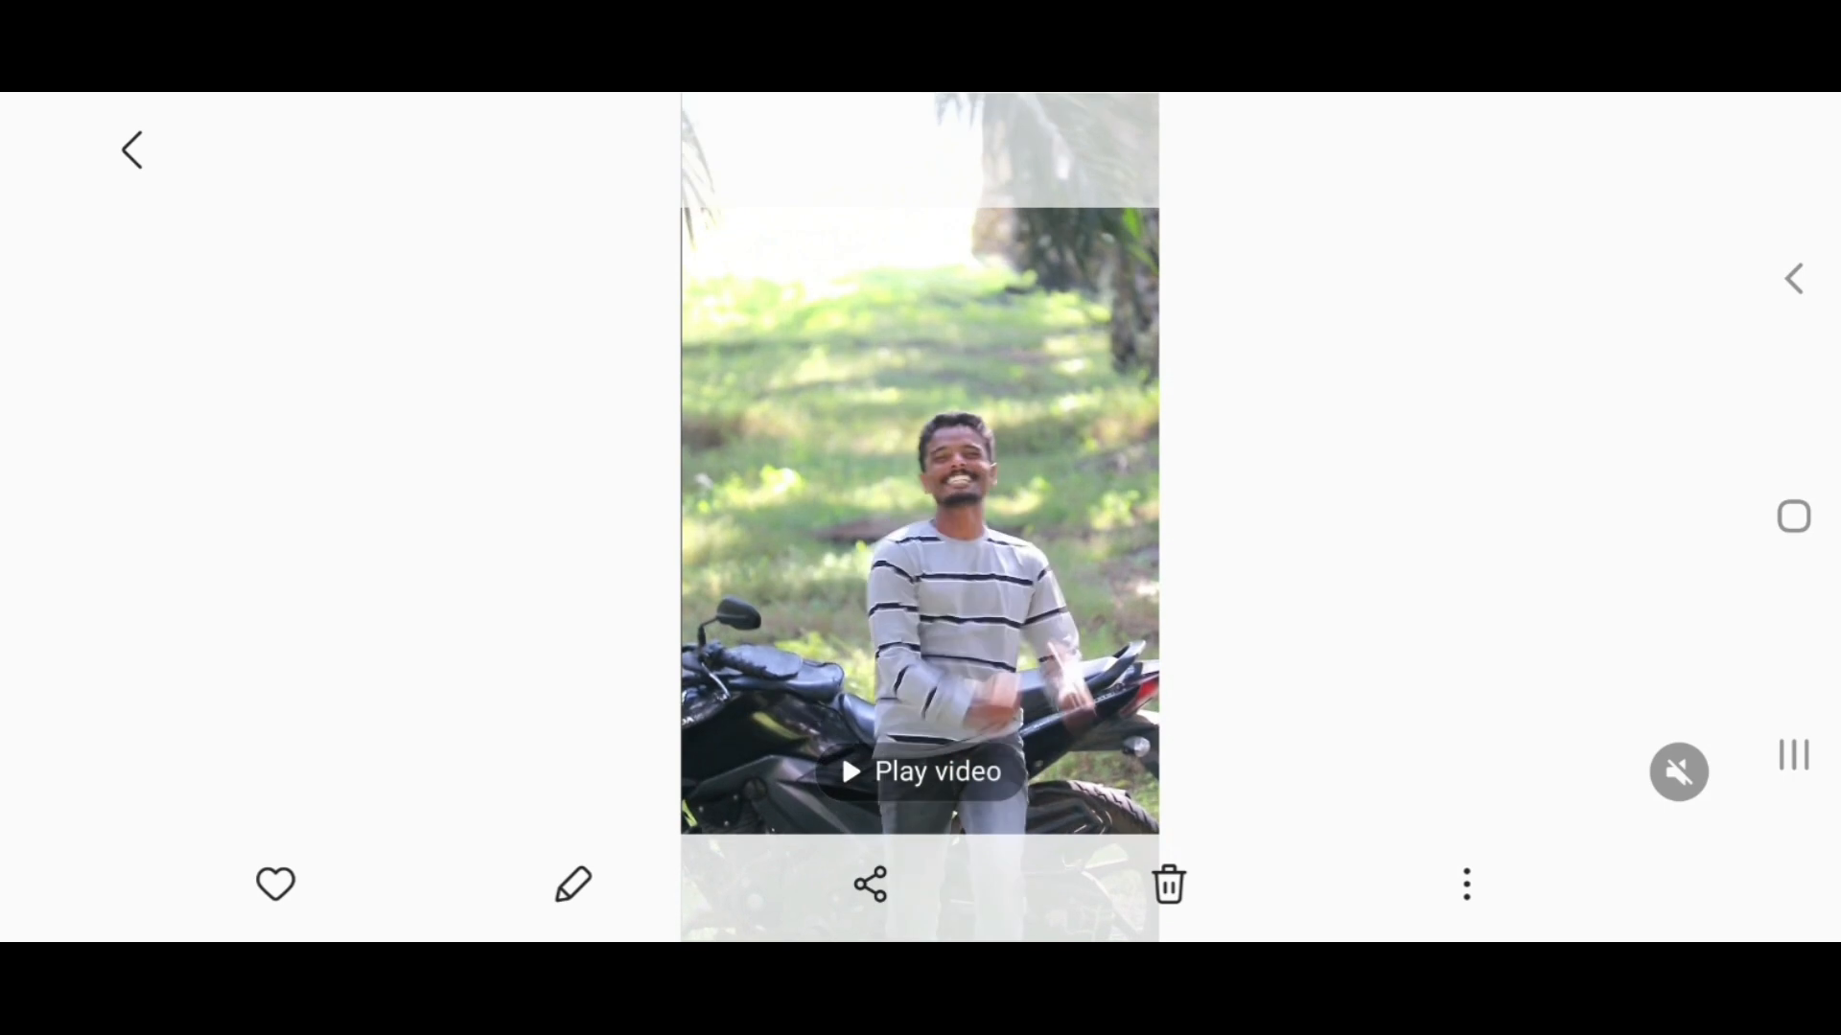
click(130, 149)
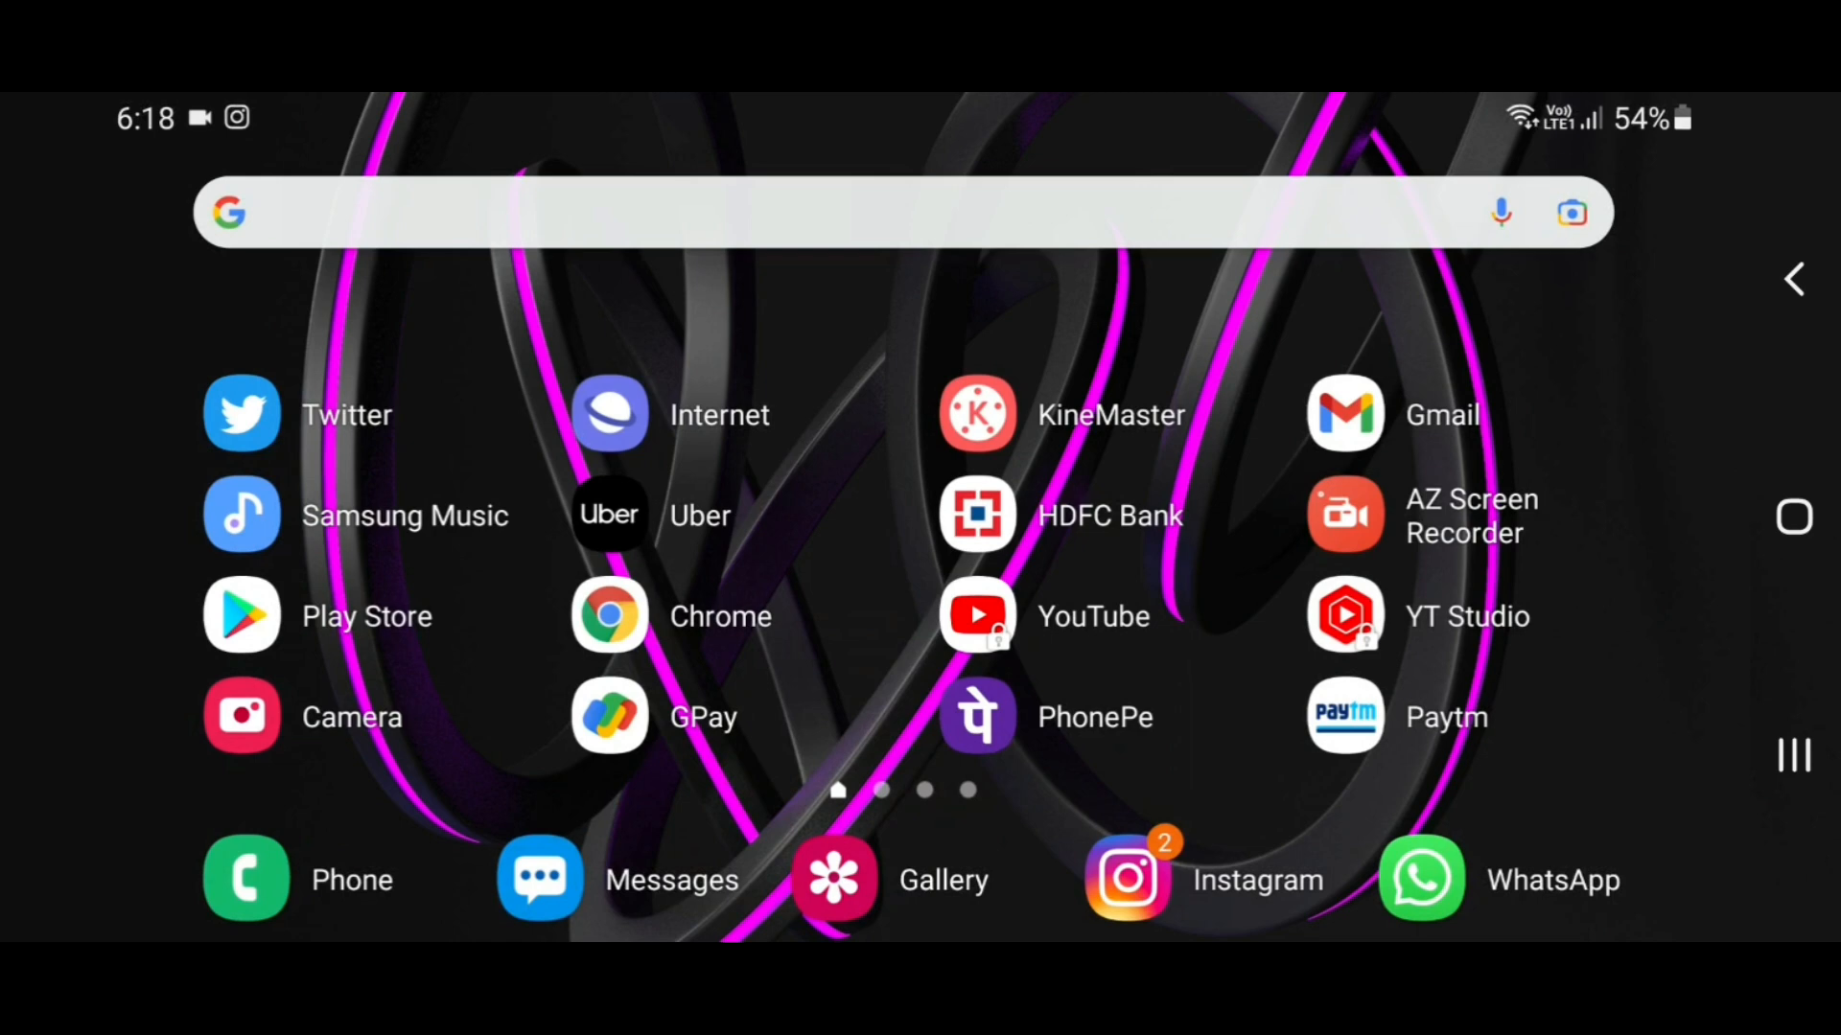
Step: Search "vn" in Play Store and launch VN Video Editor from its listing
click(242, 616)
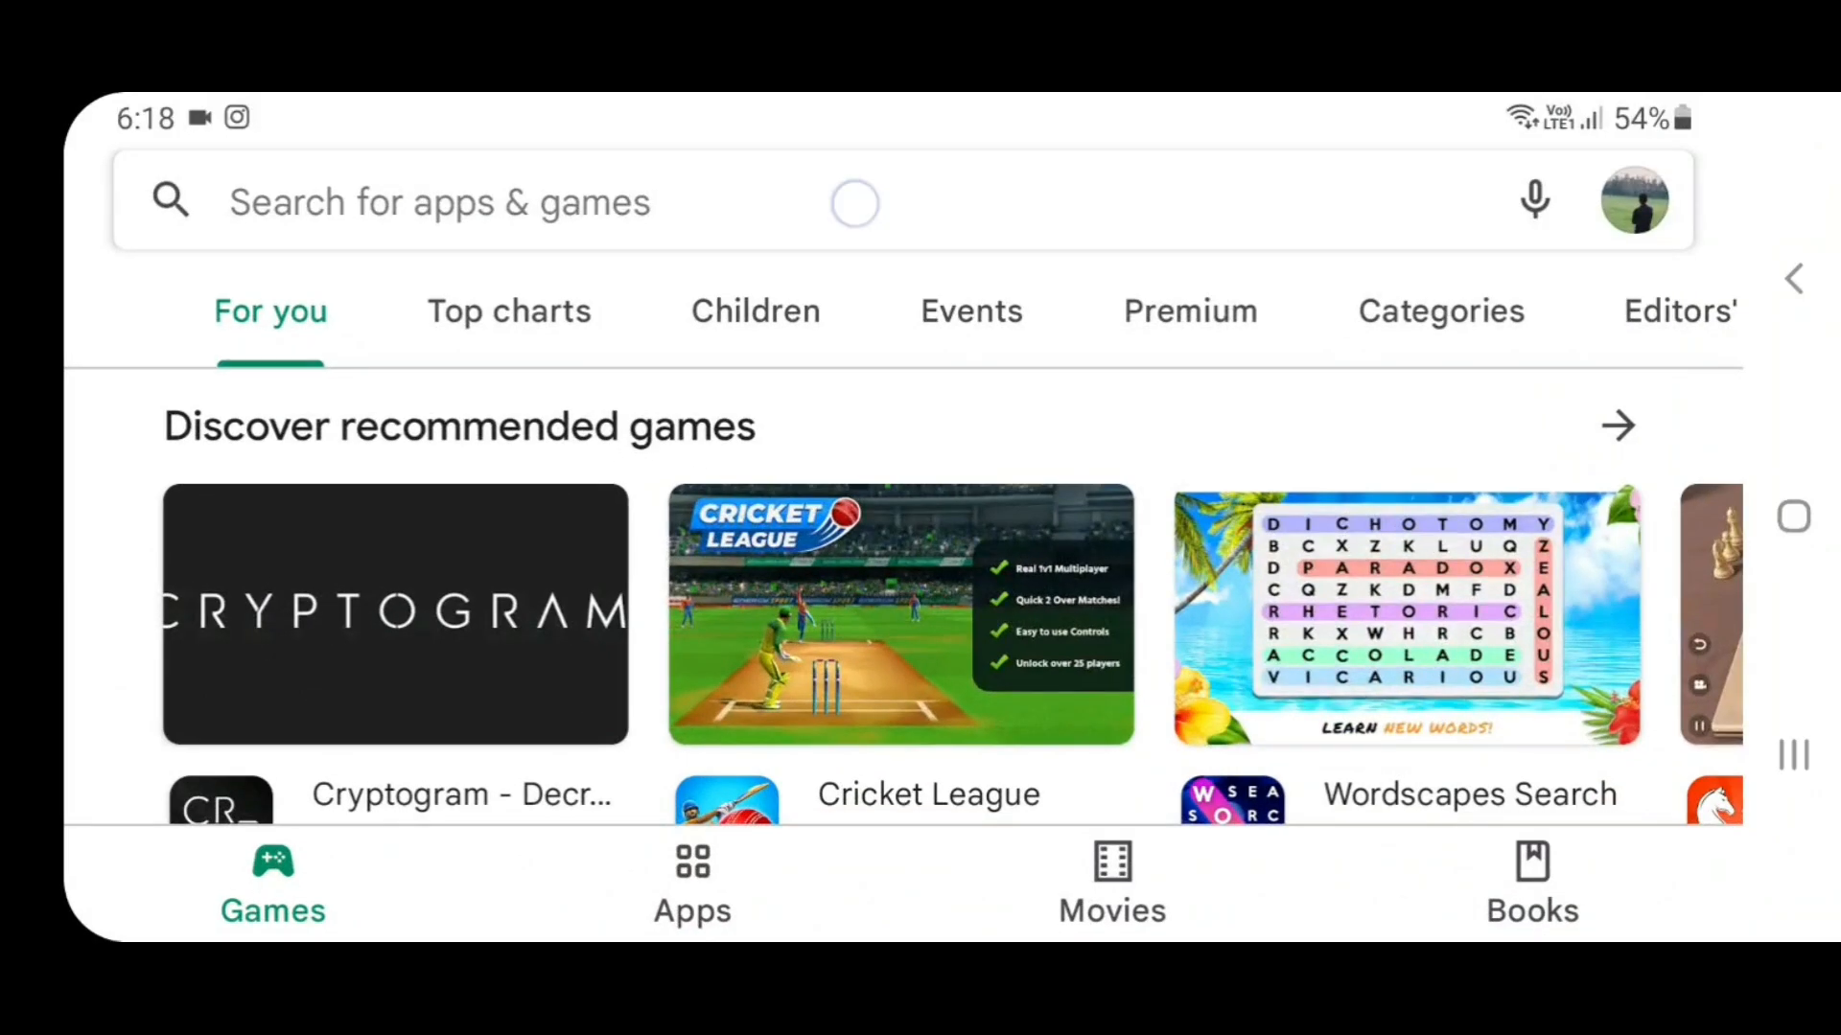
text(vn)
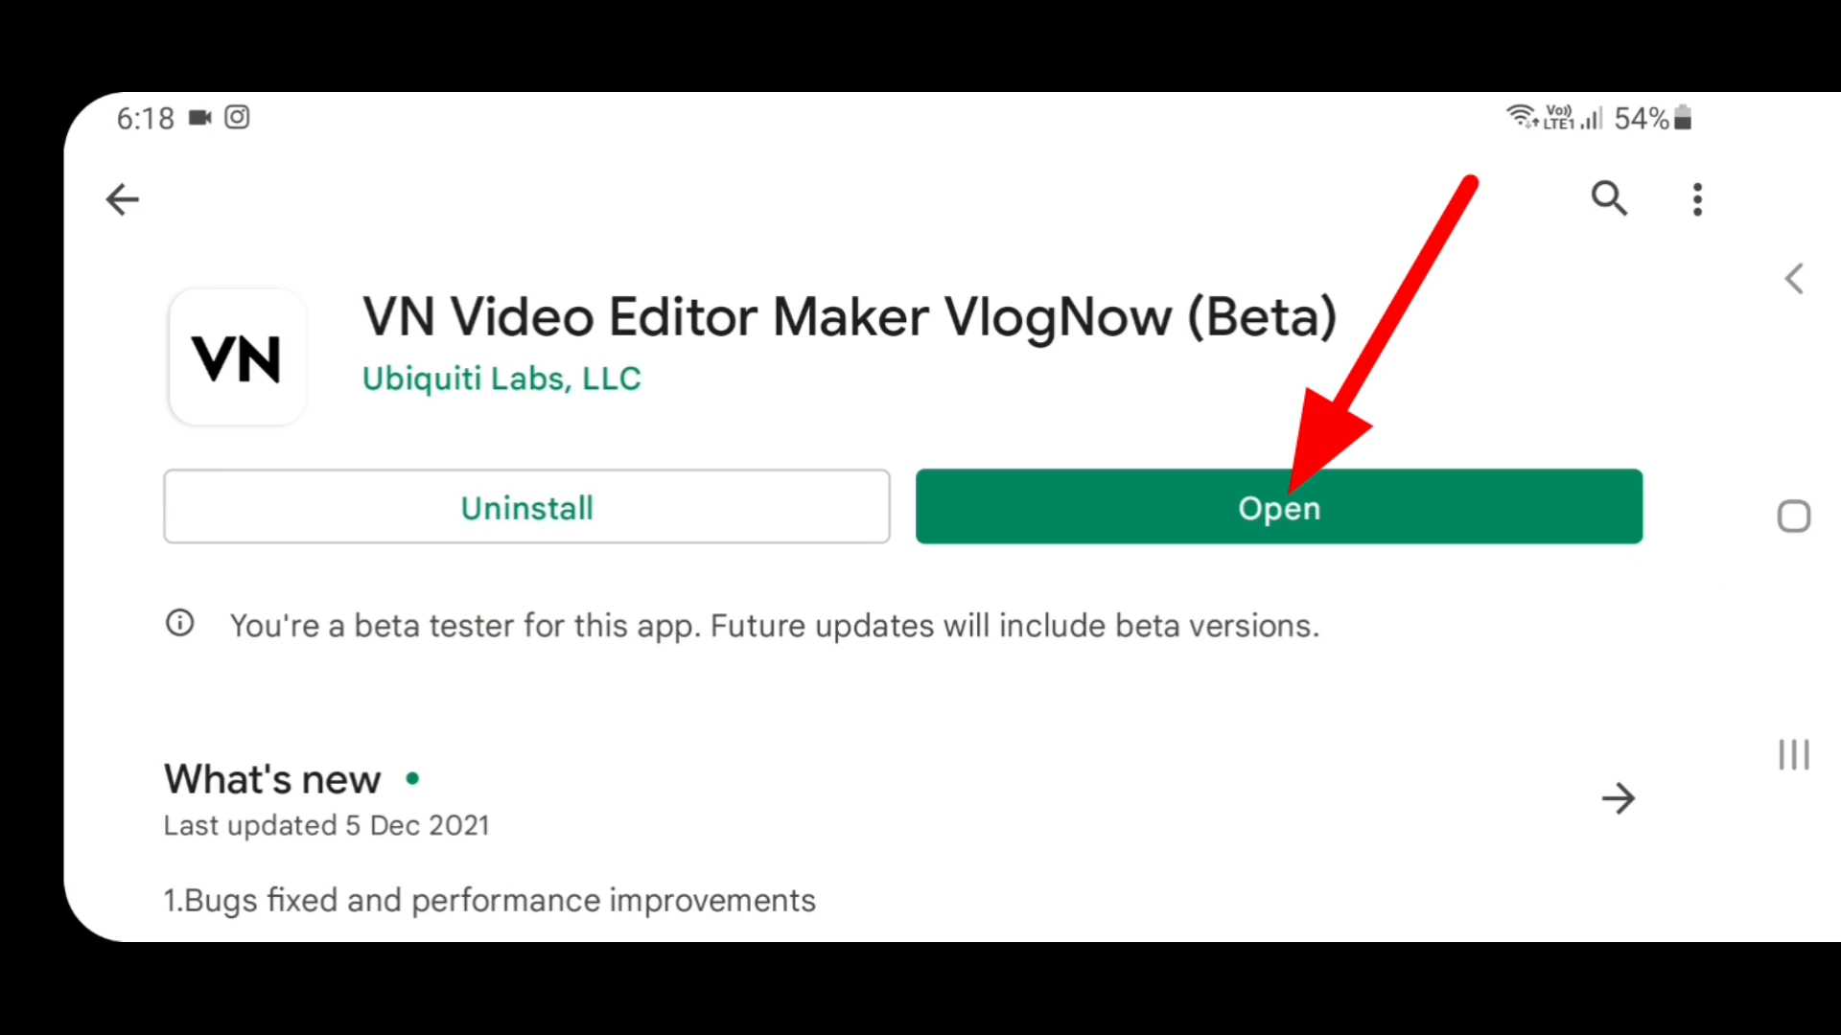
click(1279, 506)
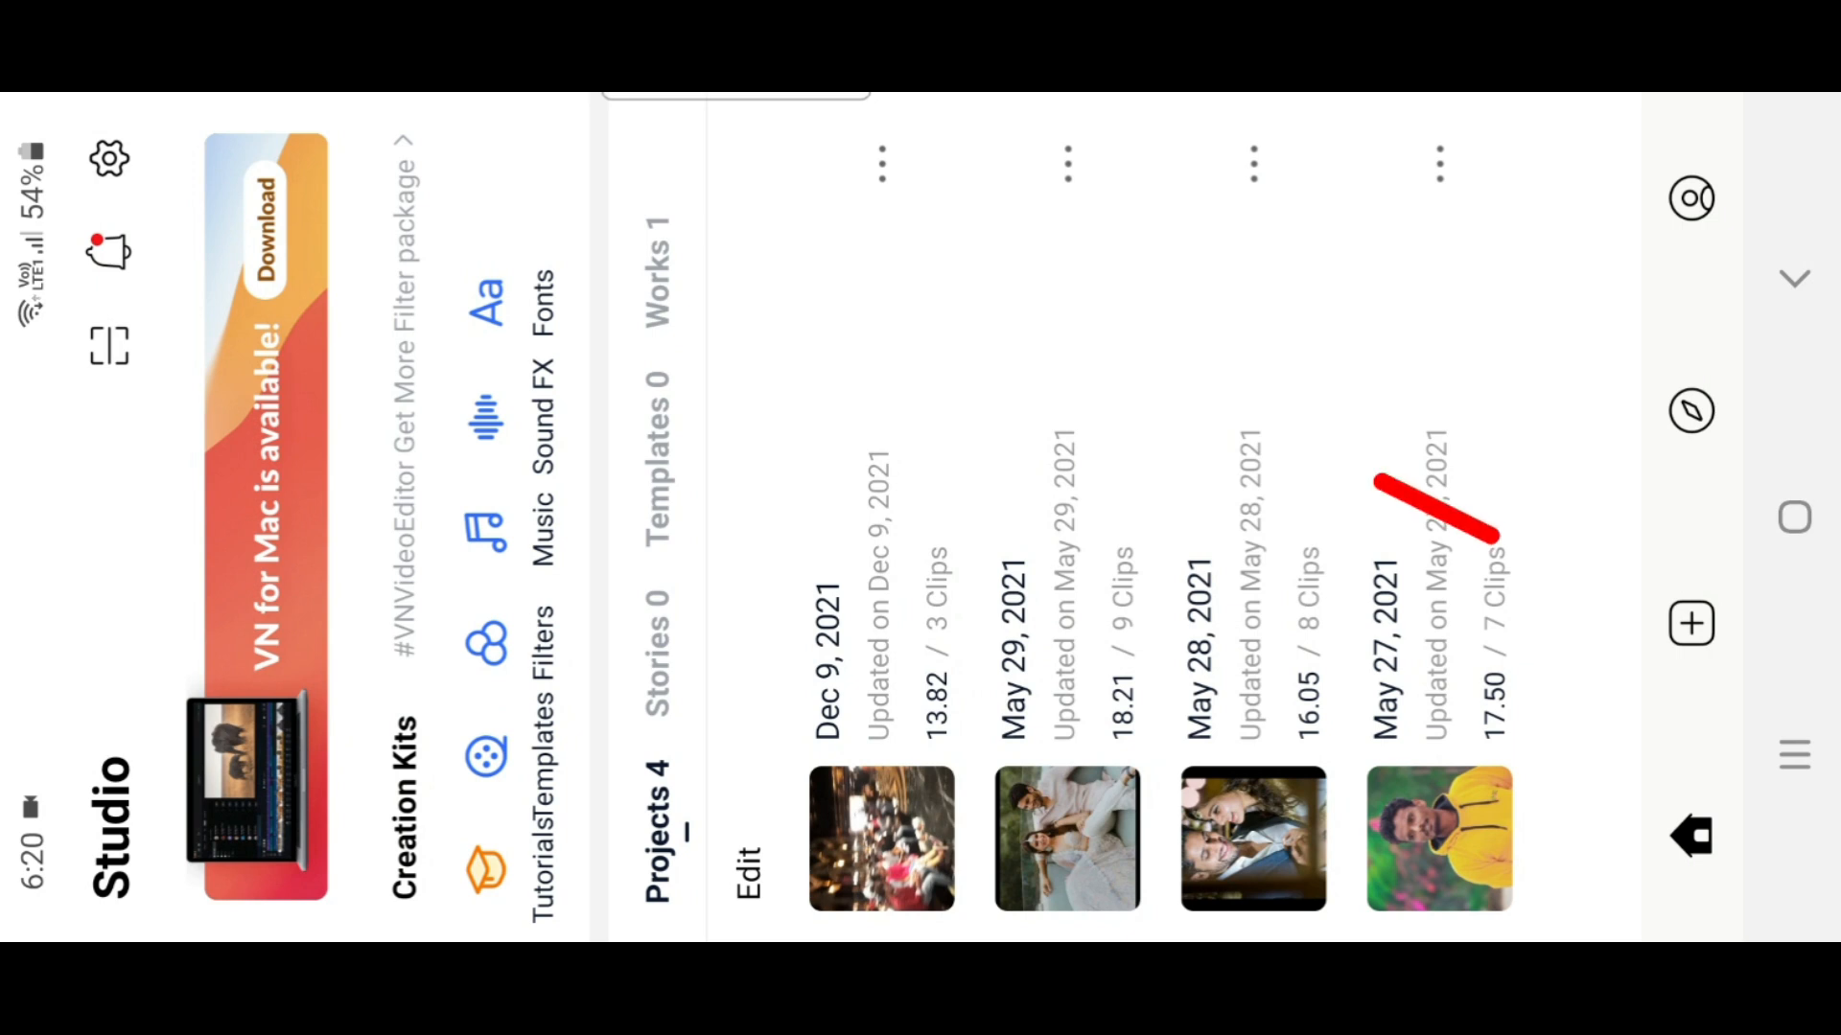
Step: Create a new project and import the 00:05 motorbike clip into the timeline
click(1692, 623)
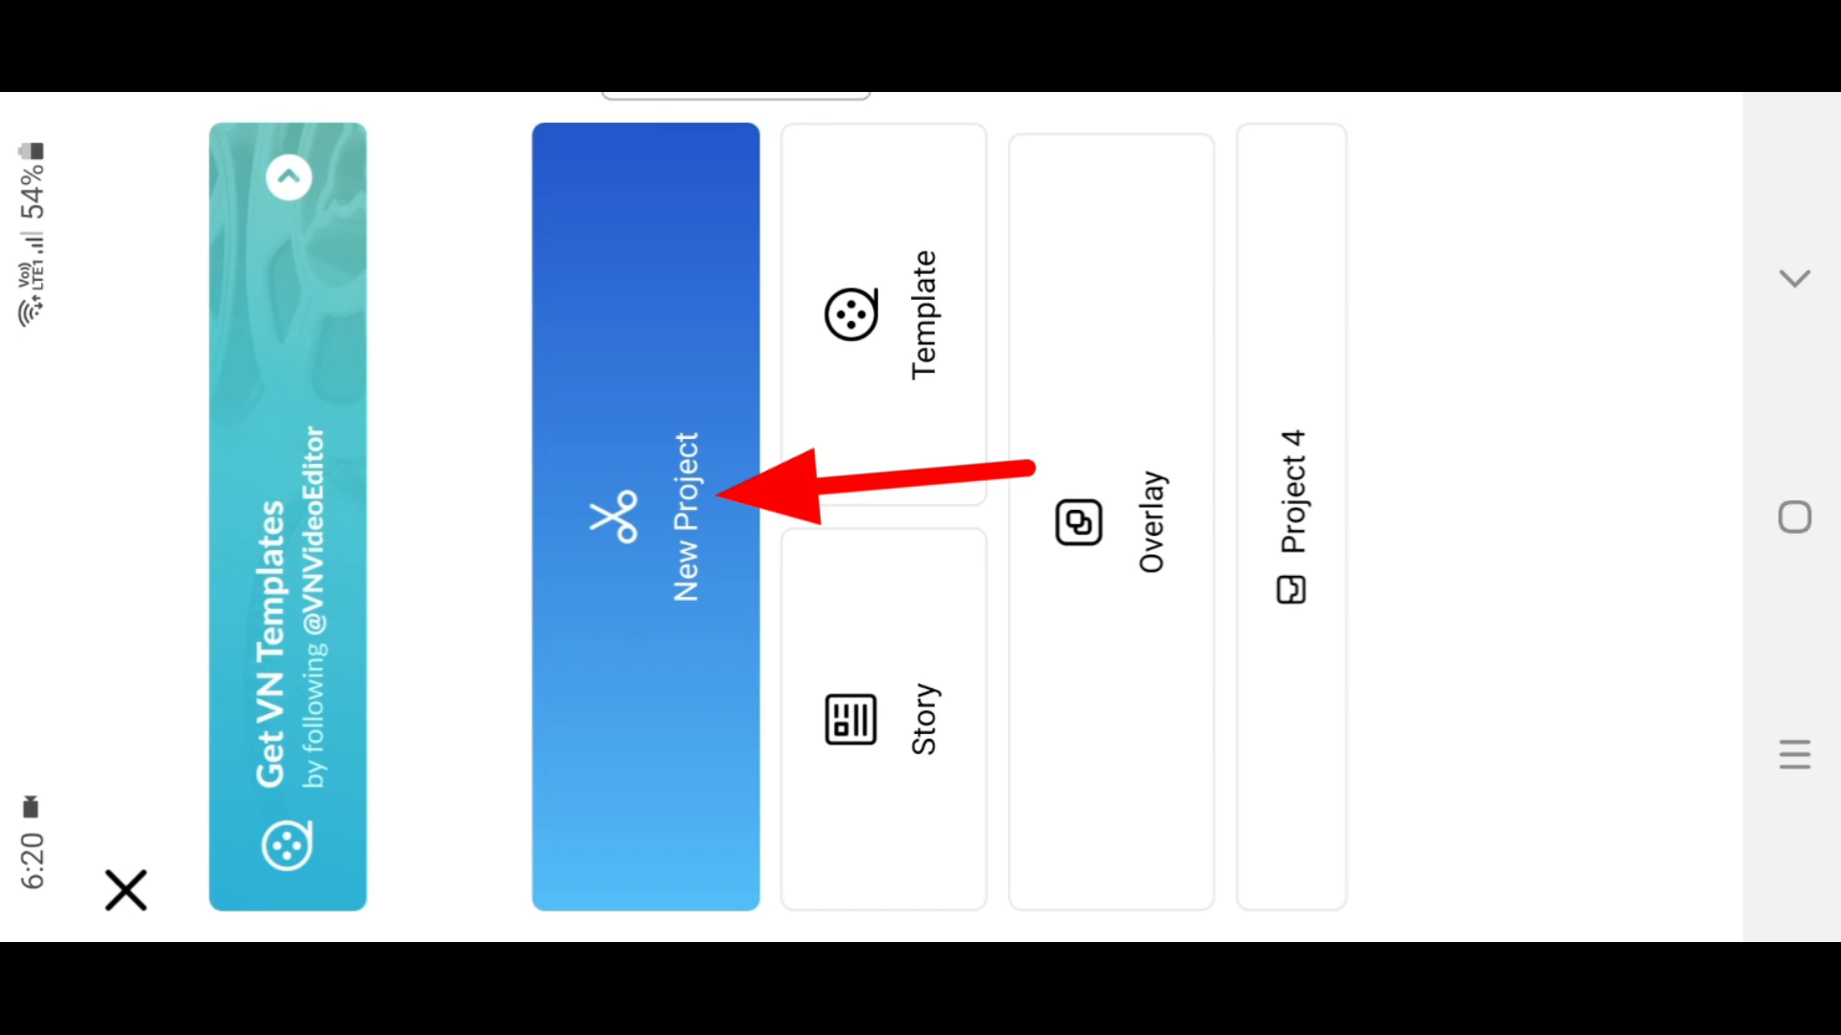
click(644, 521)
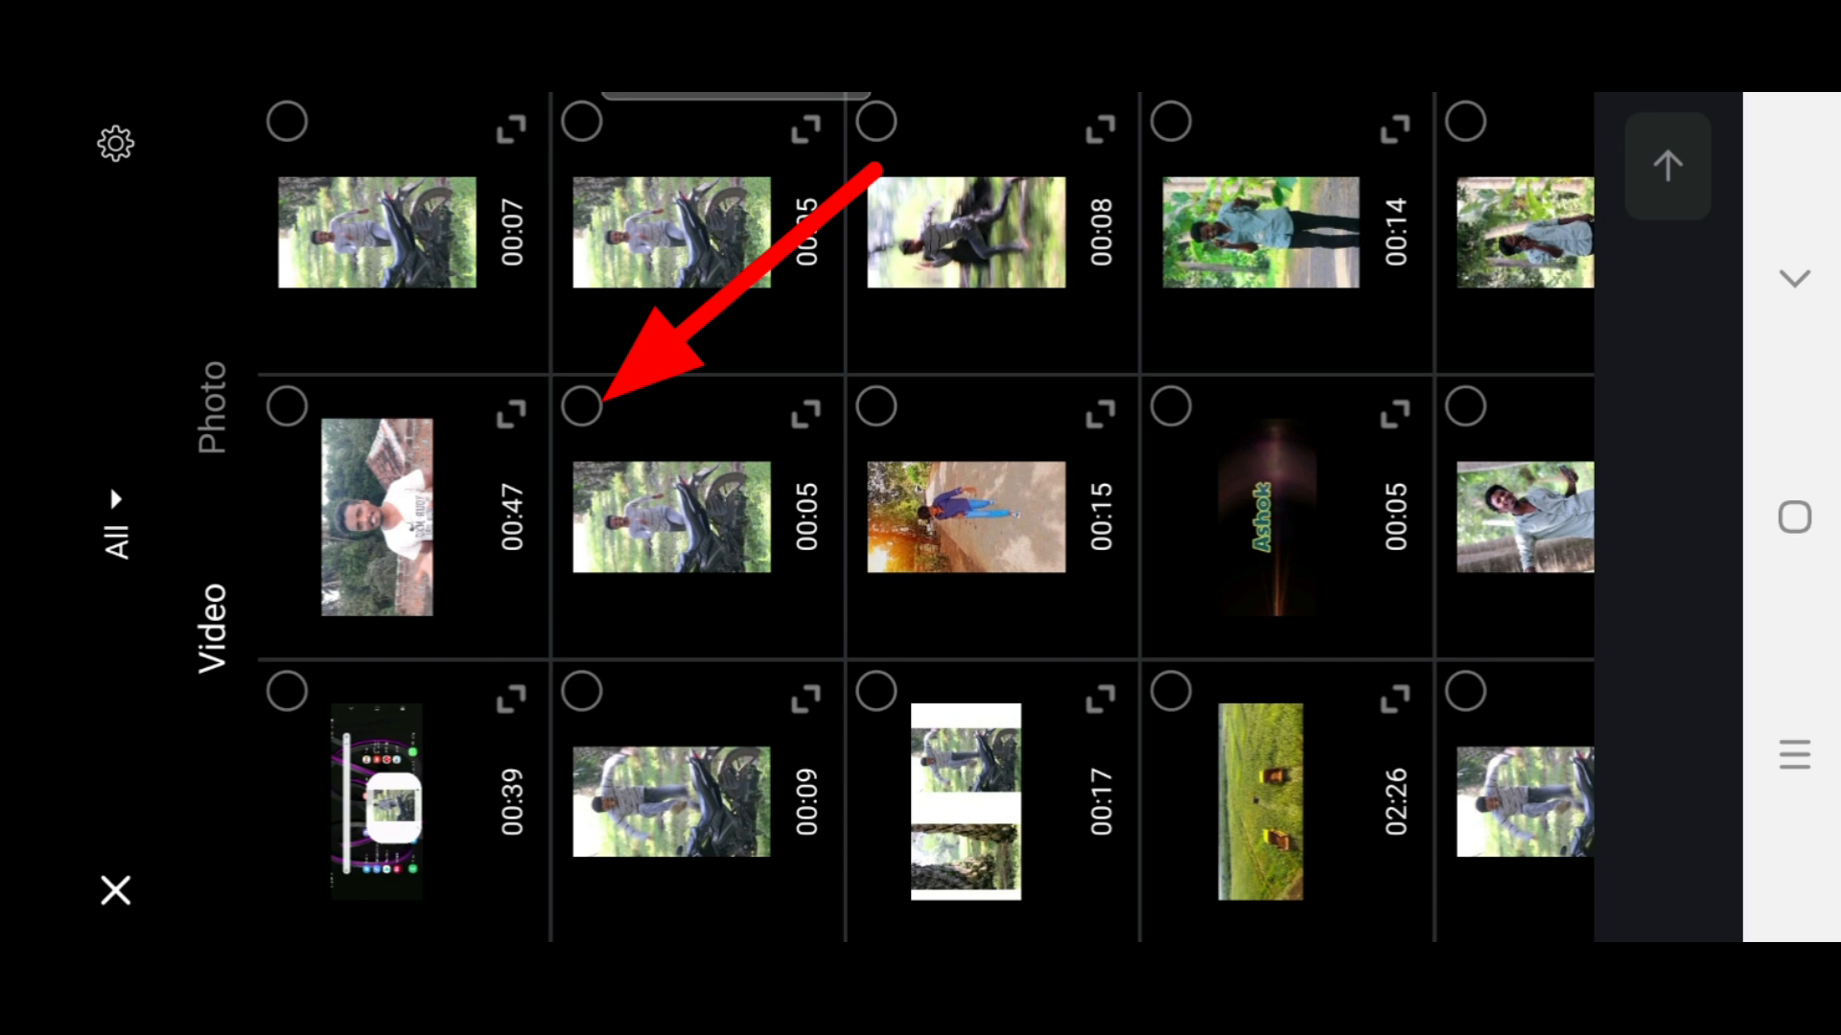
click(581, 406)
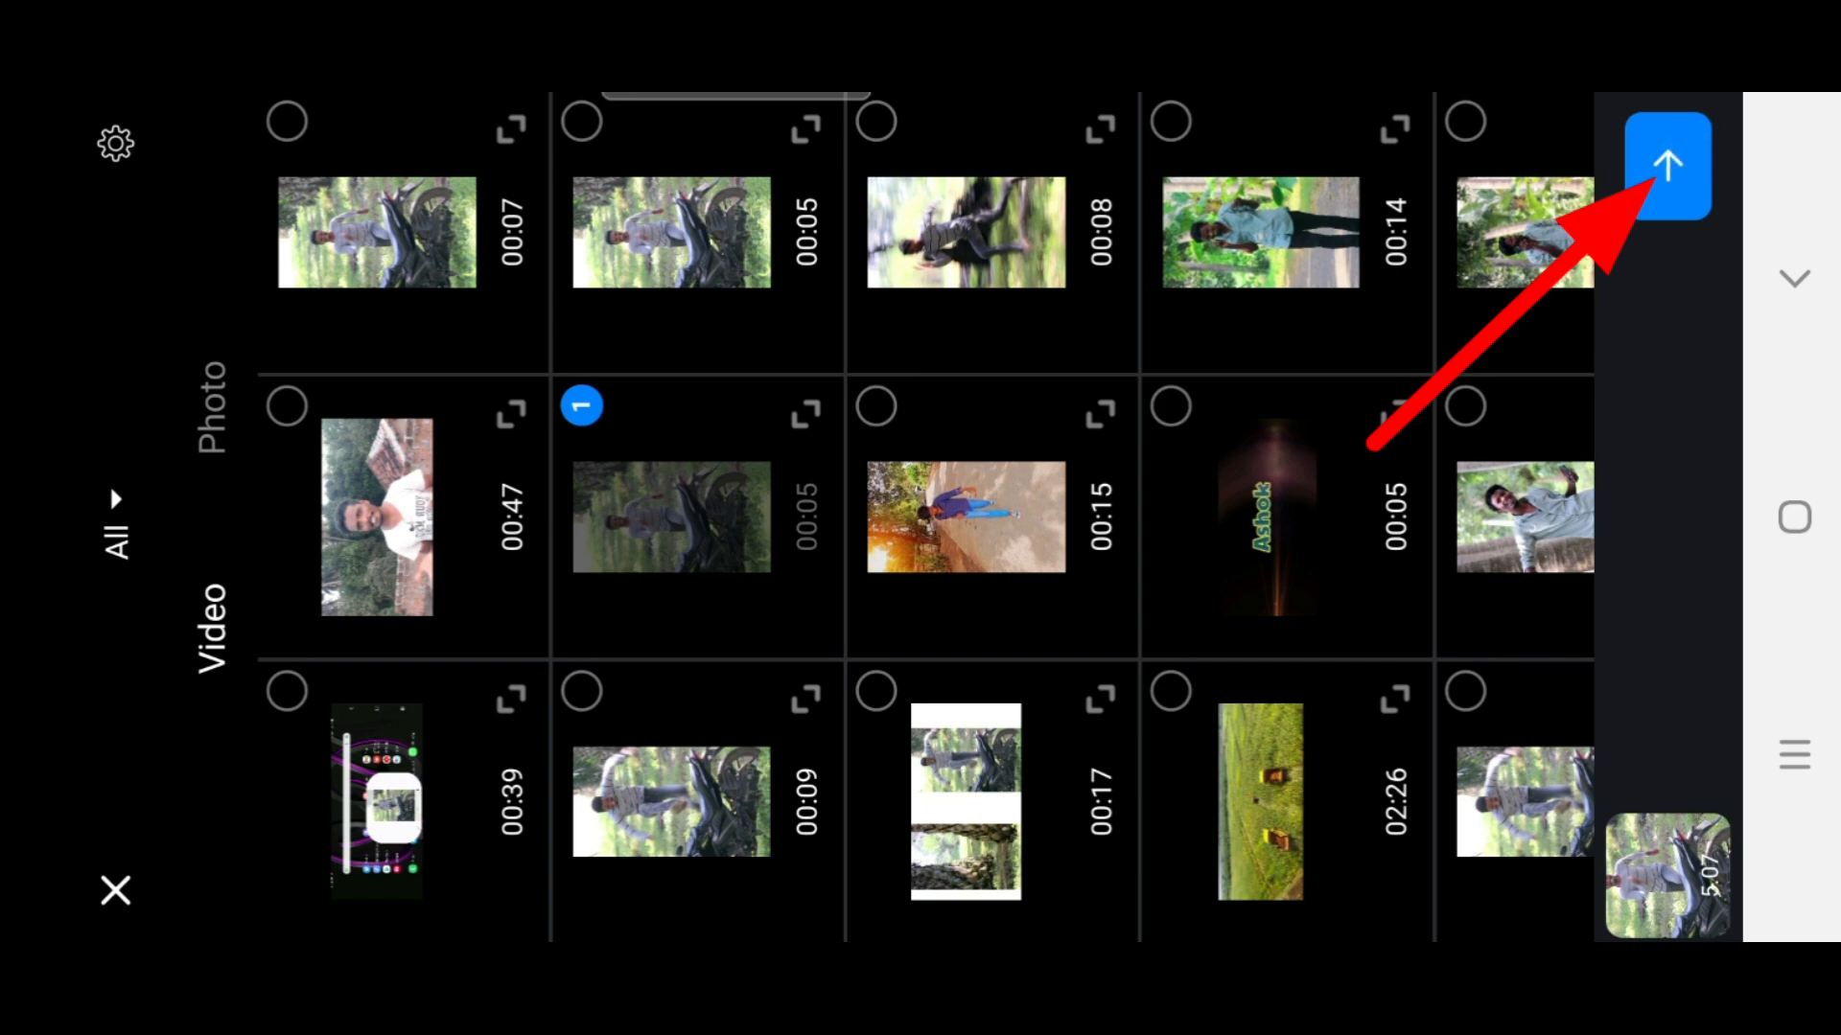
click(1654, 165)
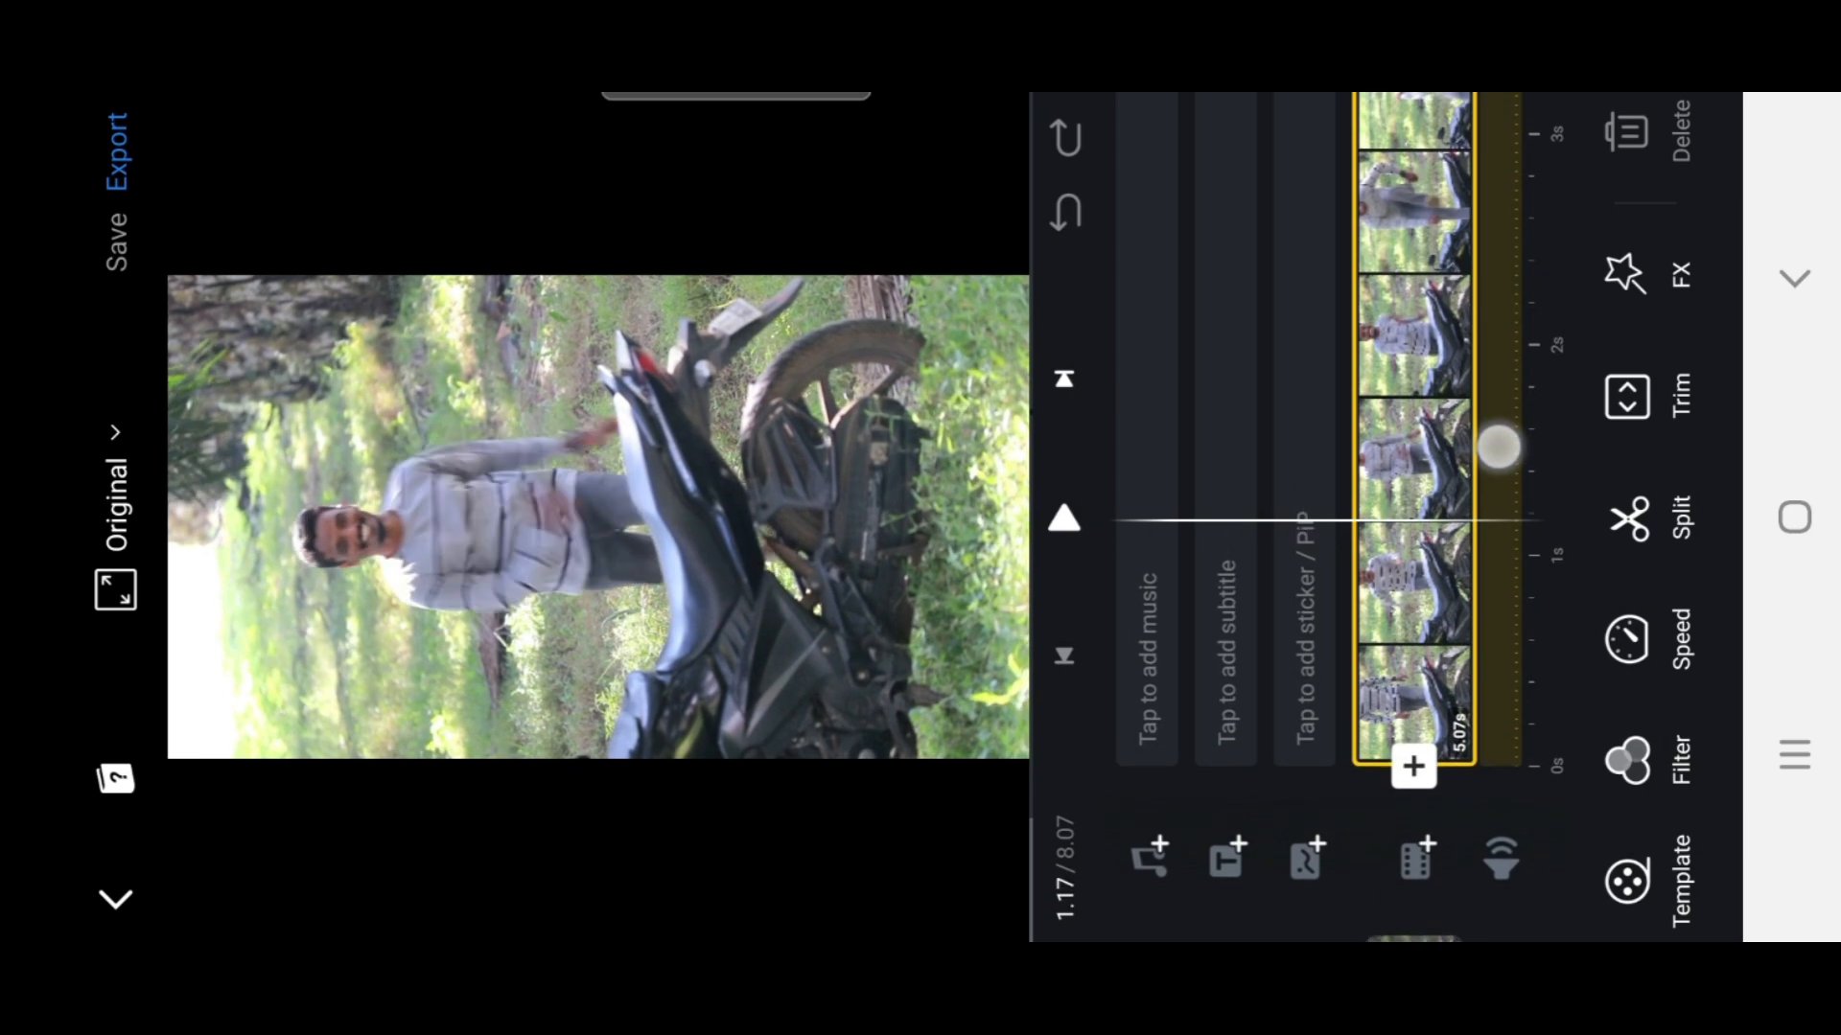
Step: Select the motorbike clip and open its Speed settings on the Curve tab
scroll(down, 3)
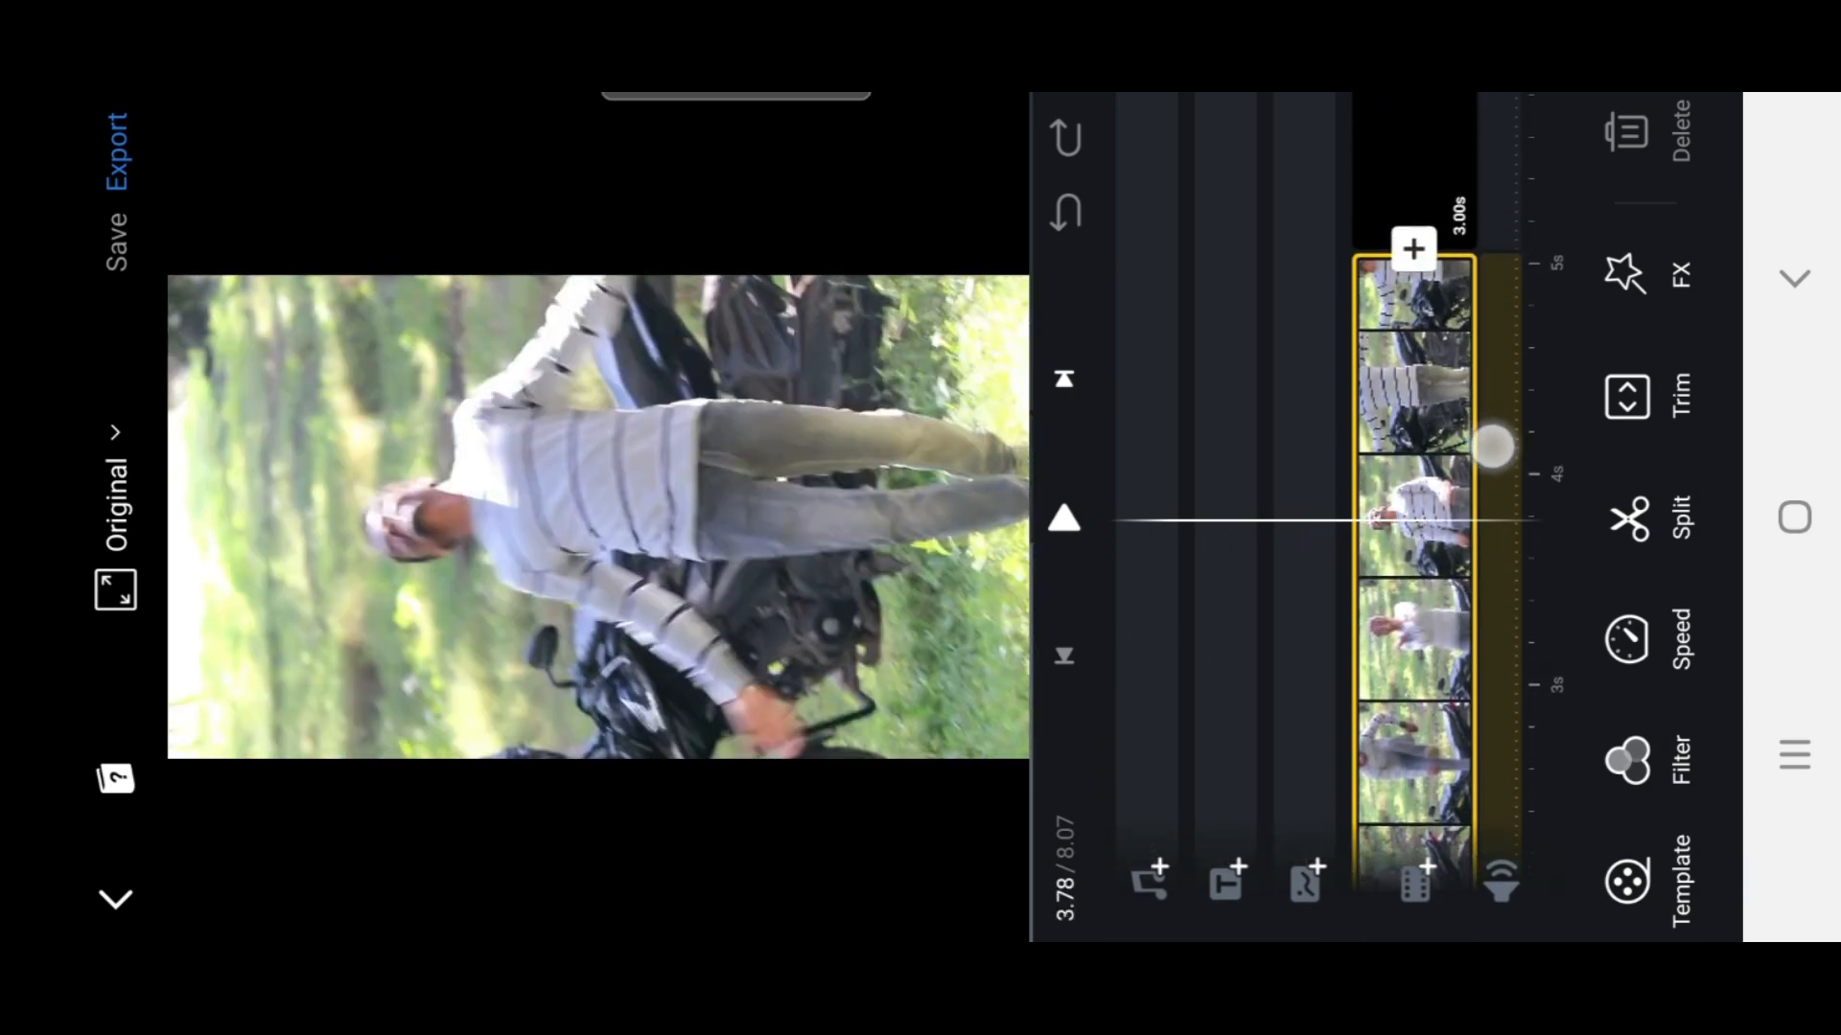
scroll(down, 3)
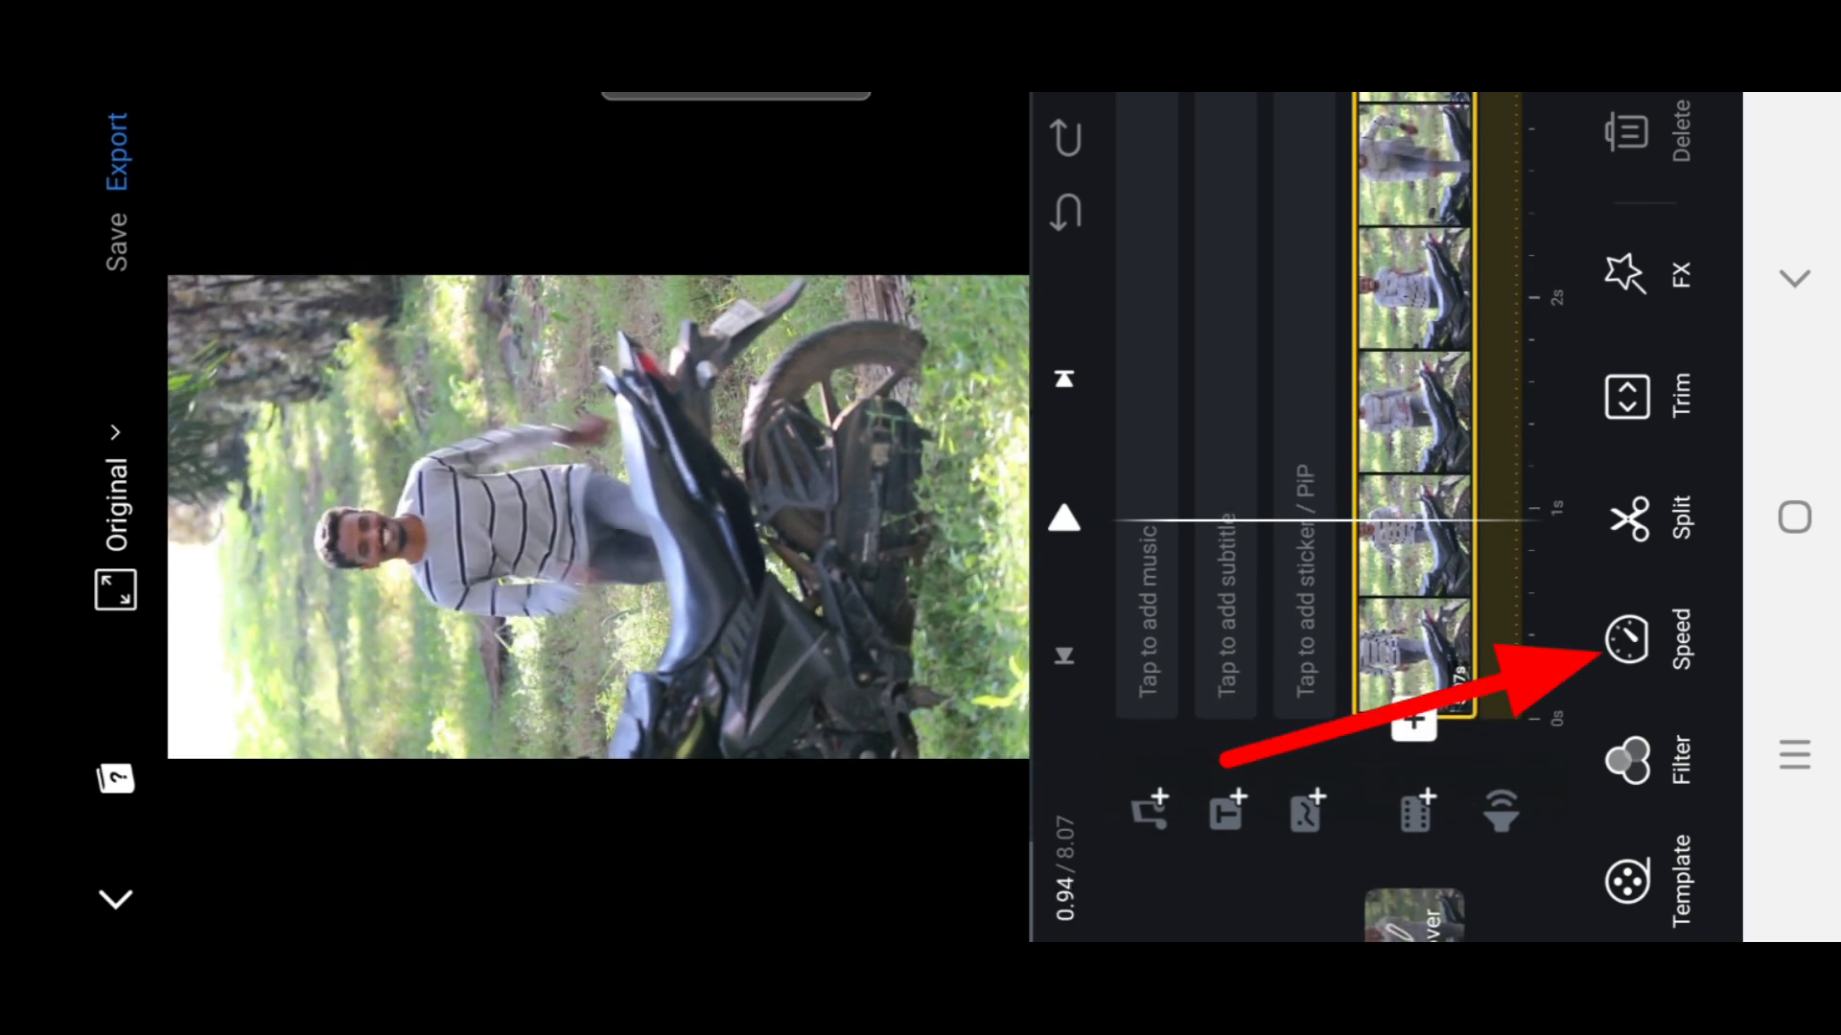
click(1626, 639)
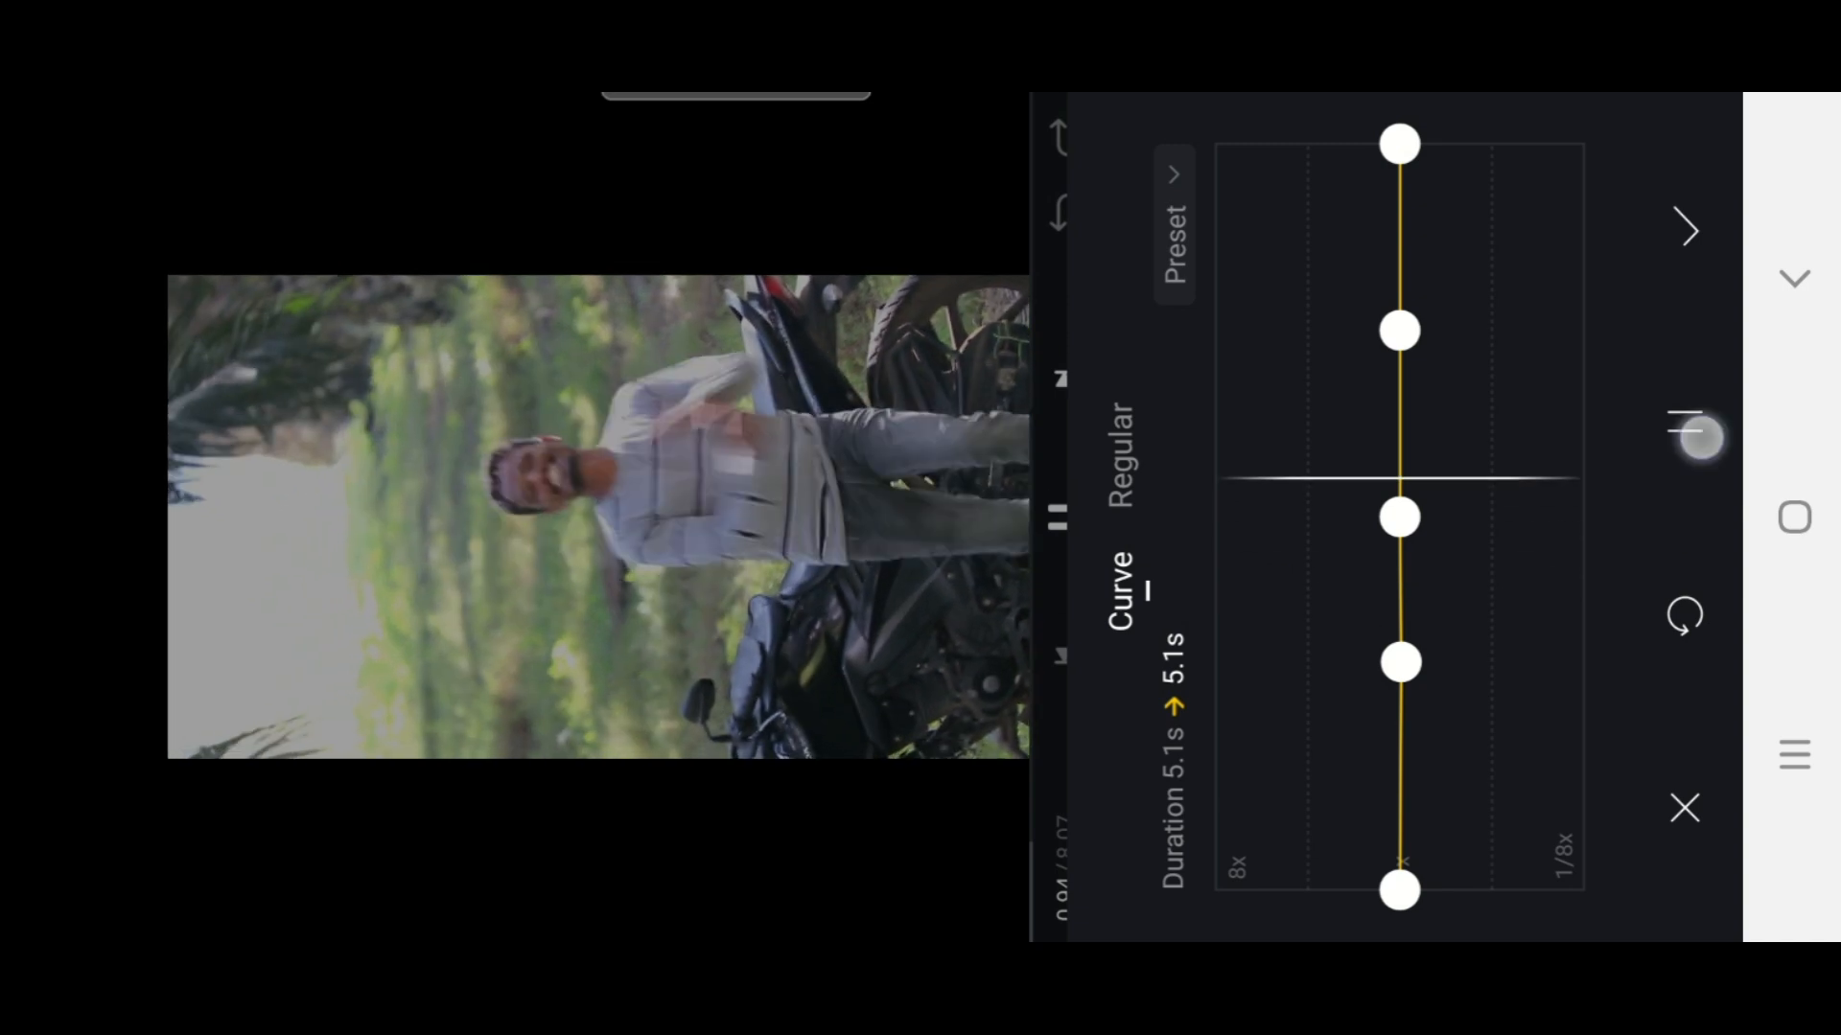
Step: Add curve points and drag them toward 1/8x, stretching the clip from 5.1s to 7.5s
click(1685, 420)
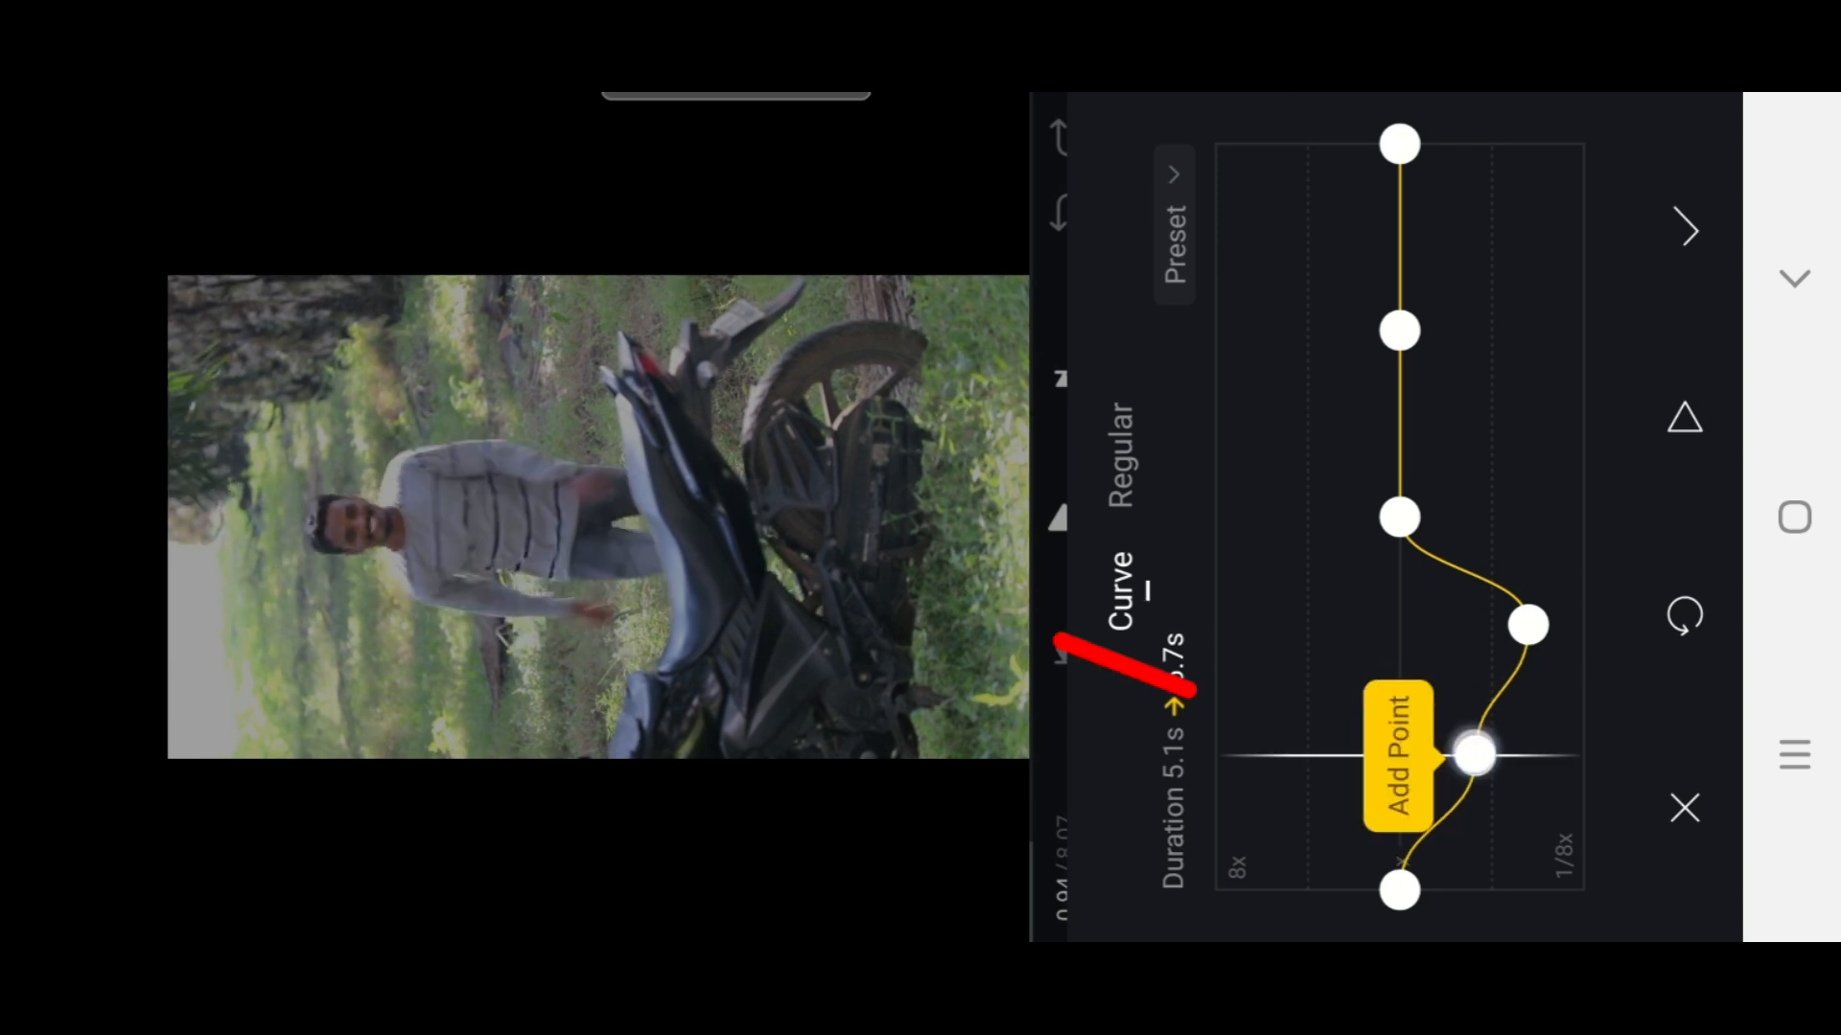
click(1473, 758)
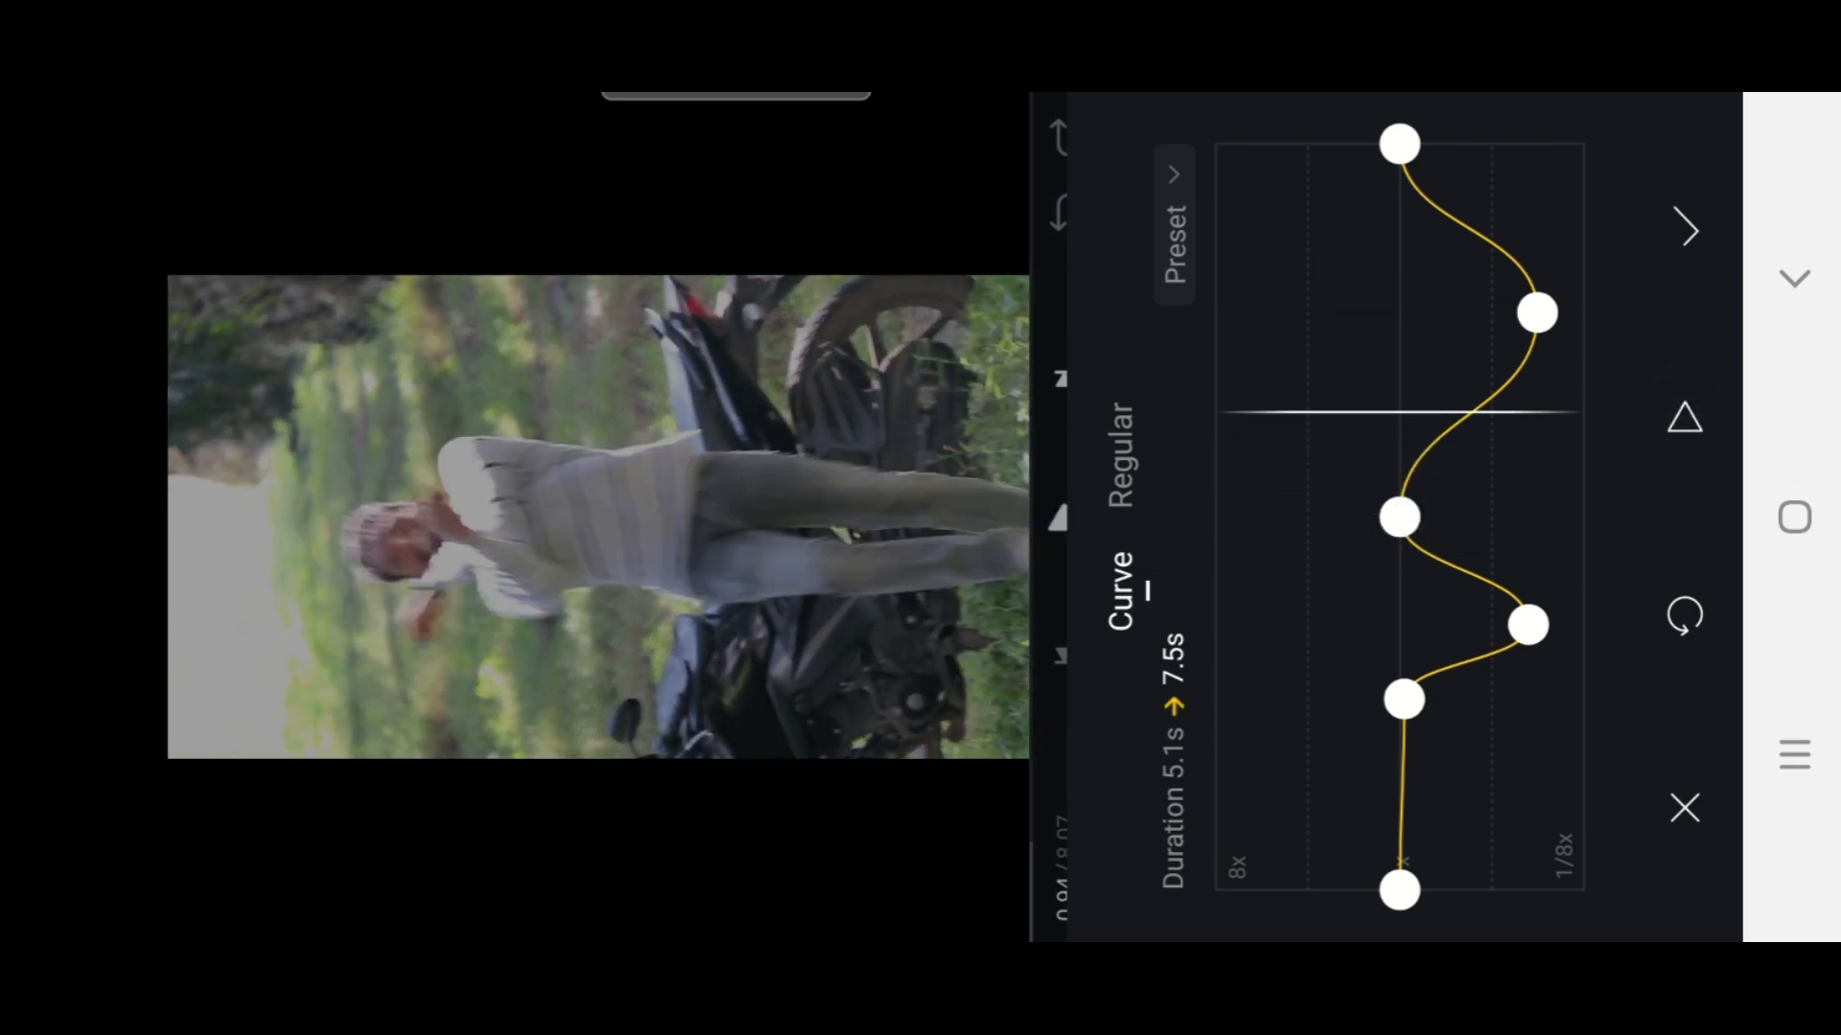
Step: Add and adjust a final curve point so the clip lasts 7.1s, confirm the curve, and tap to add music
click(1465, 408)
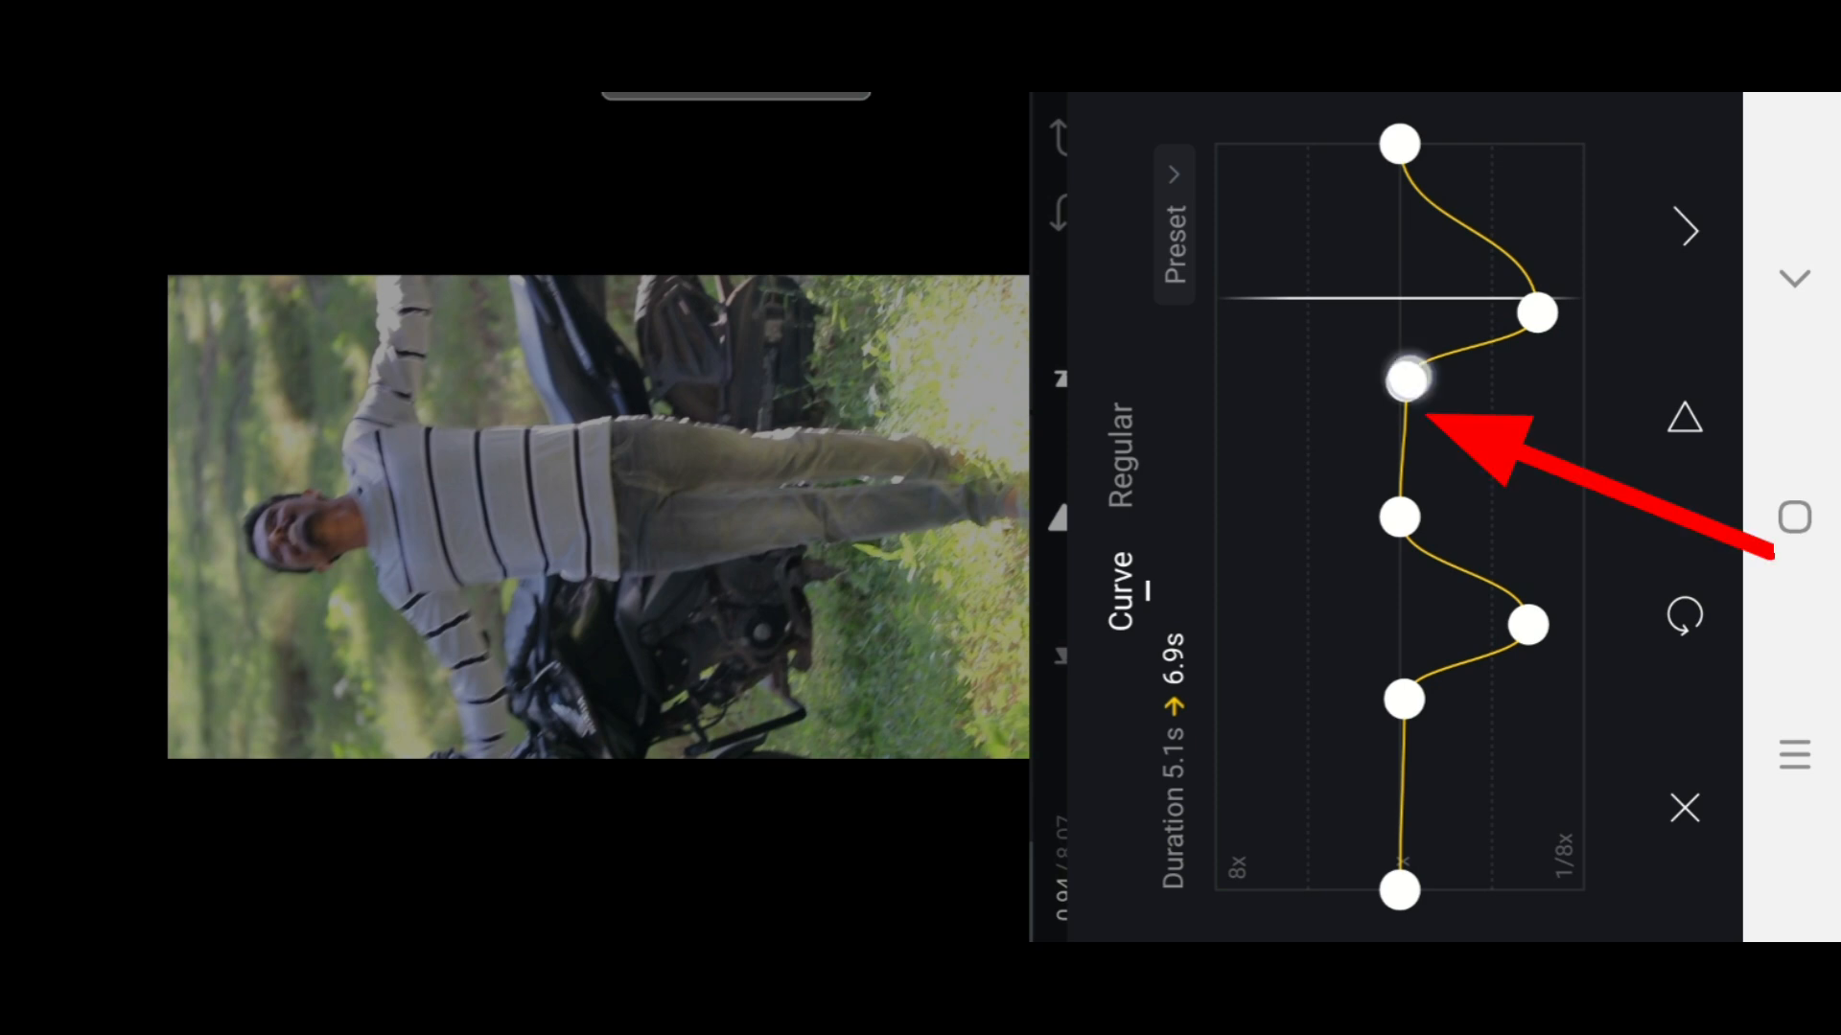
click(1404, 377)
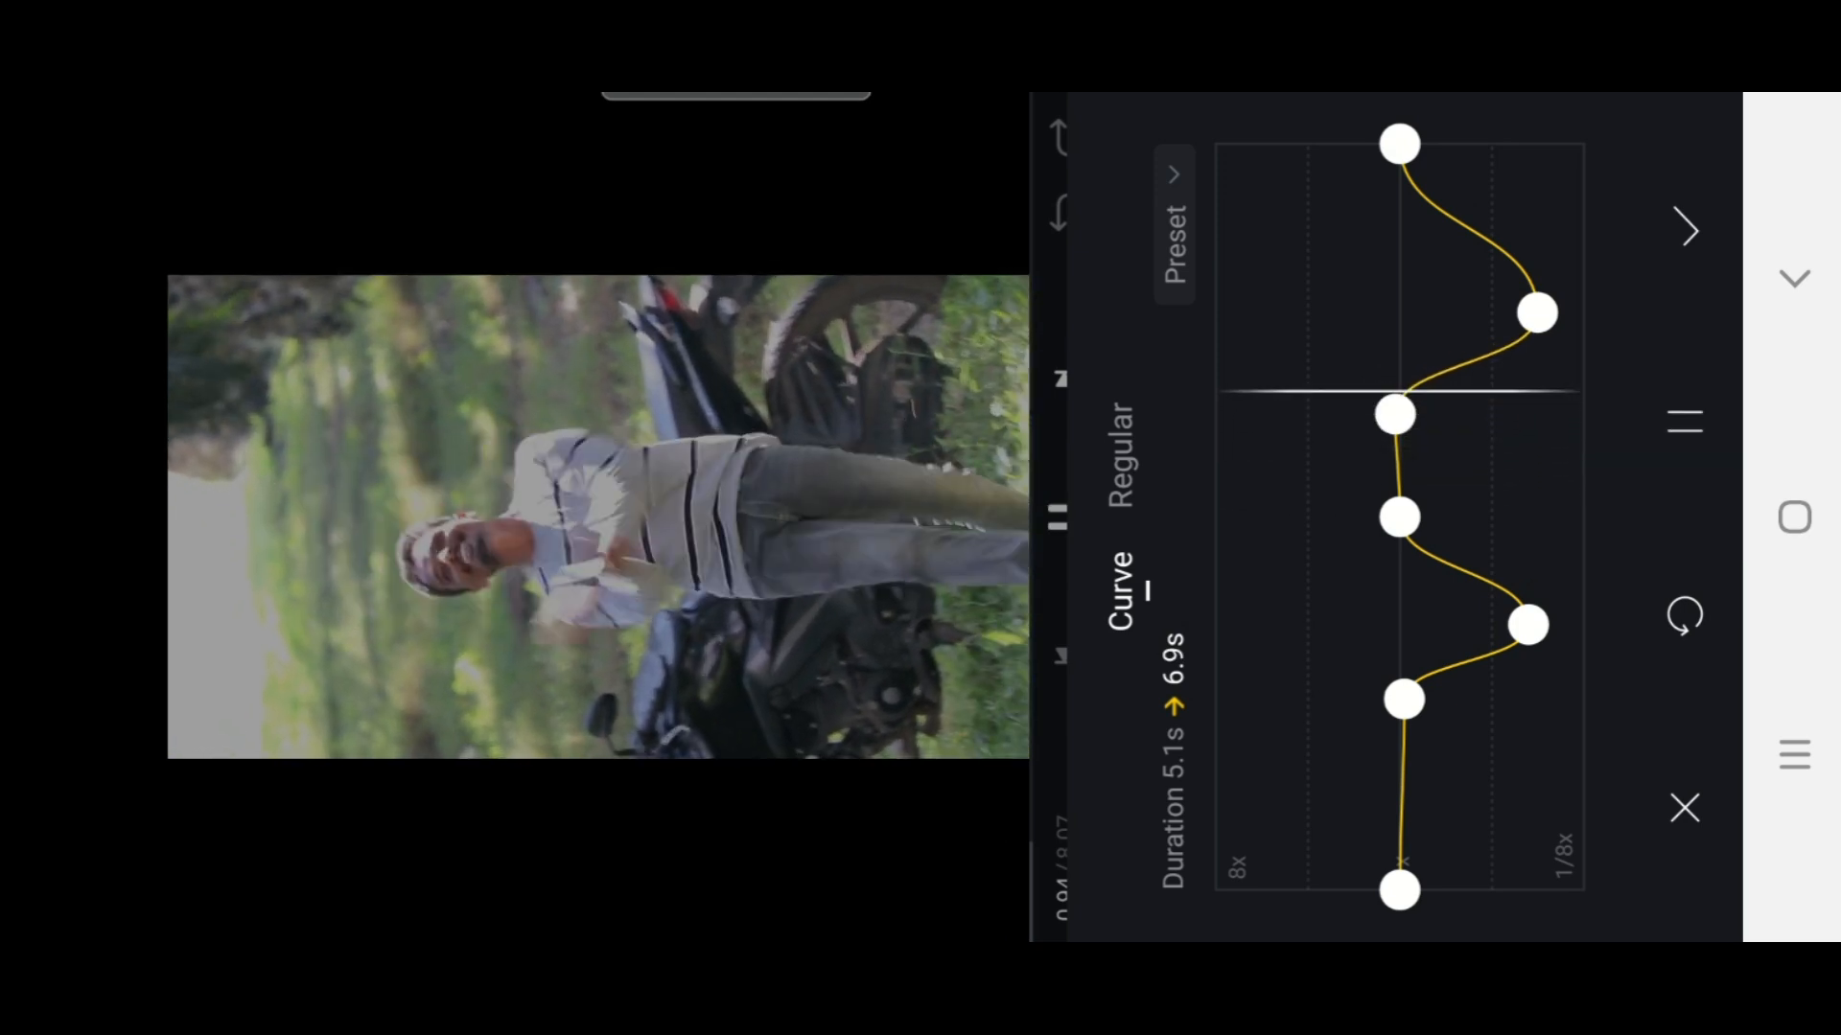
click(1538, 311)
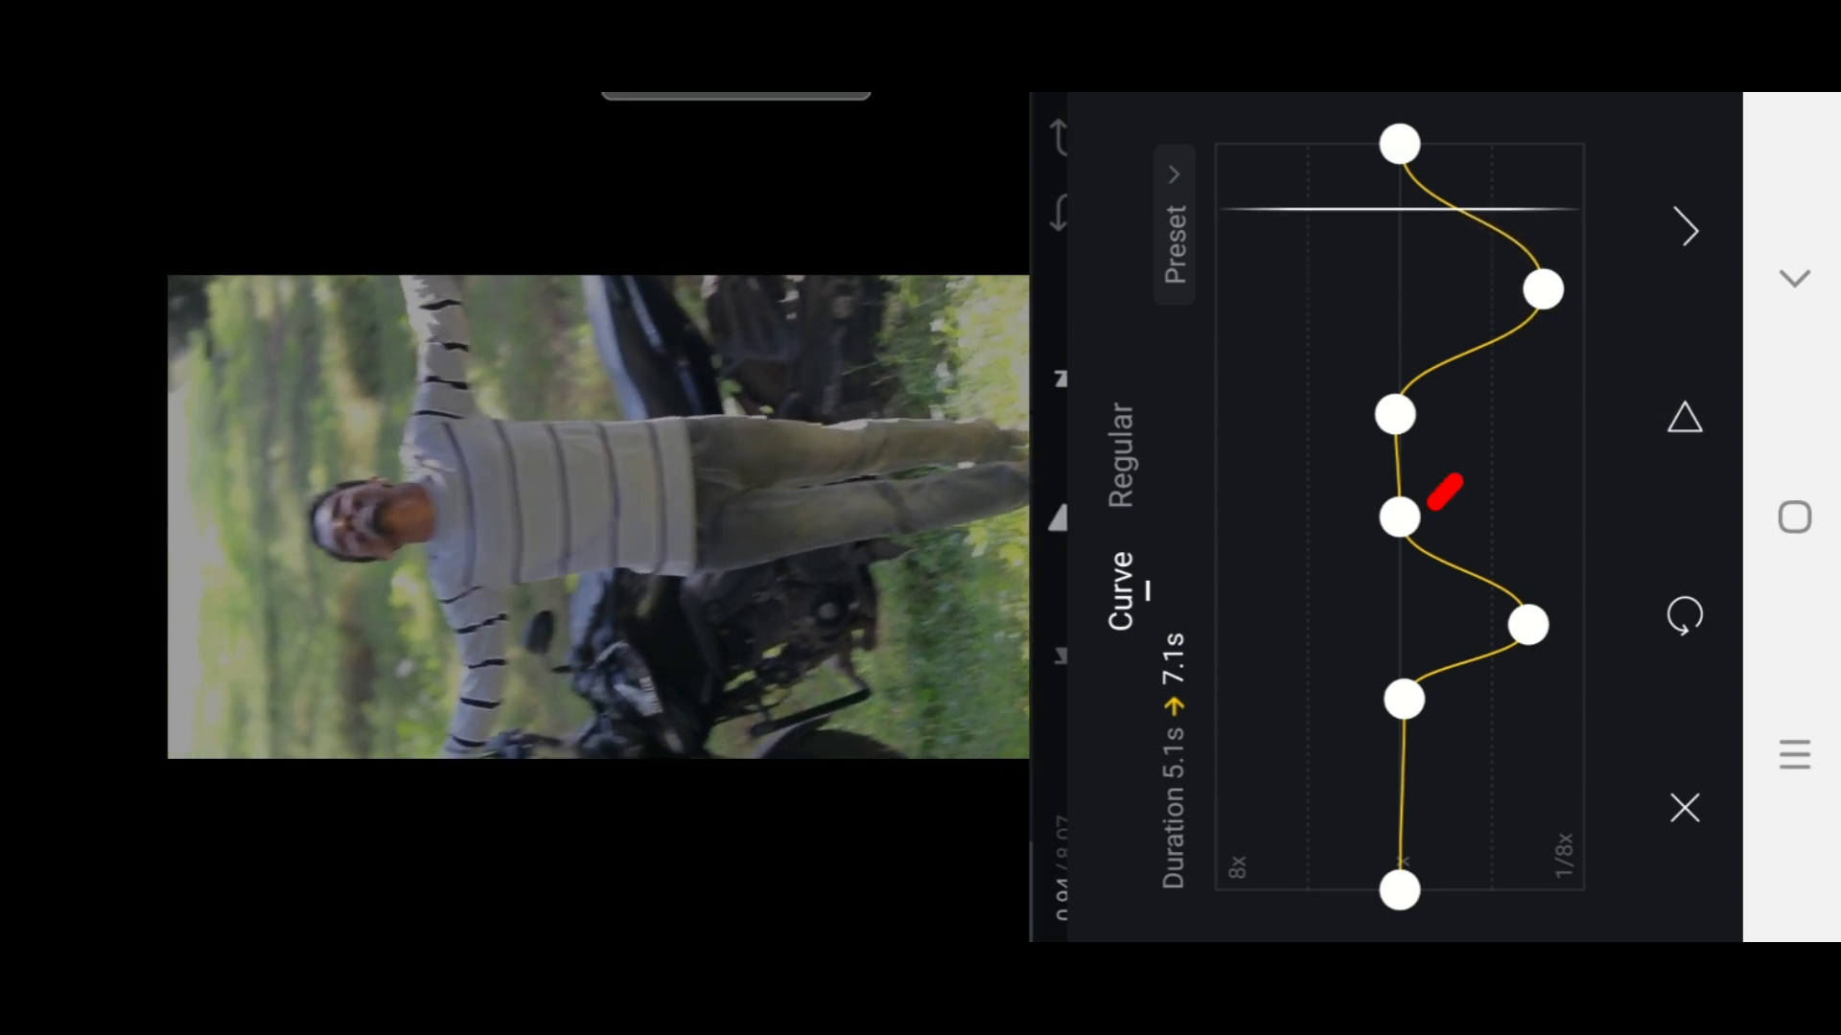
click(1684, 807)
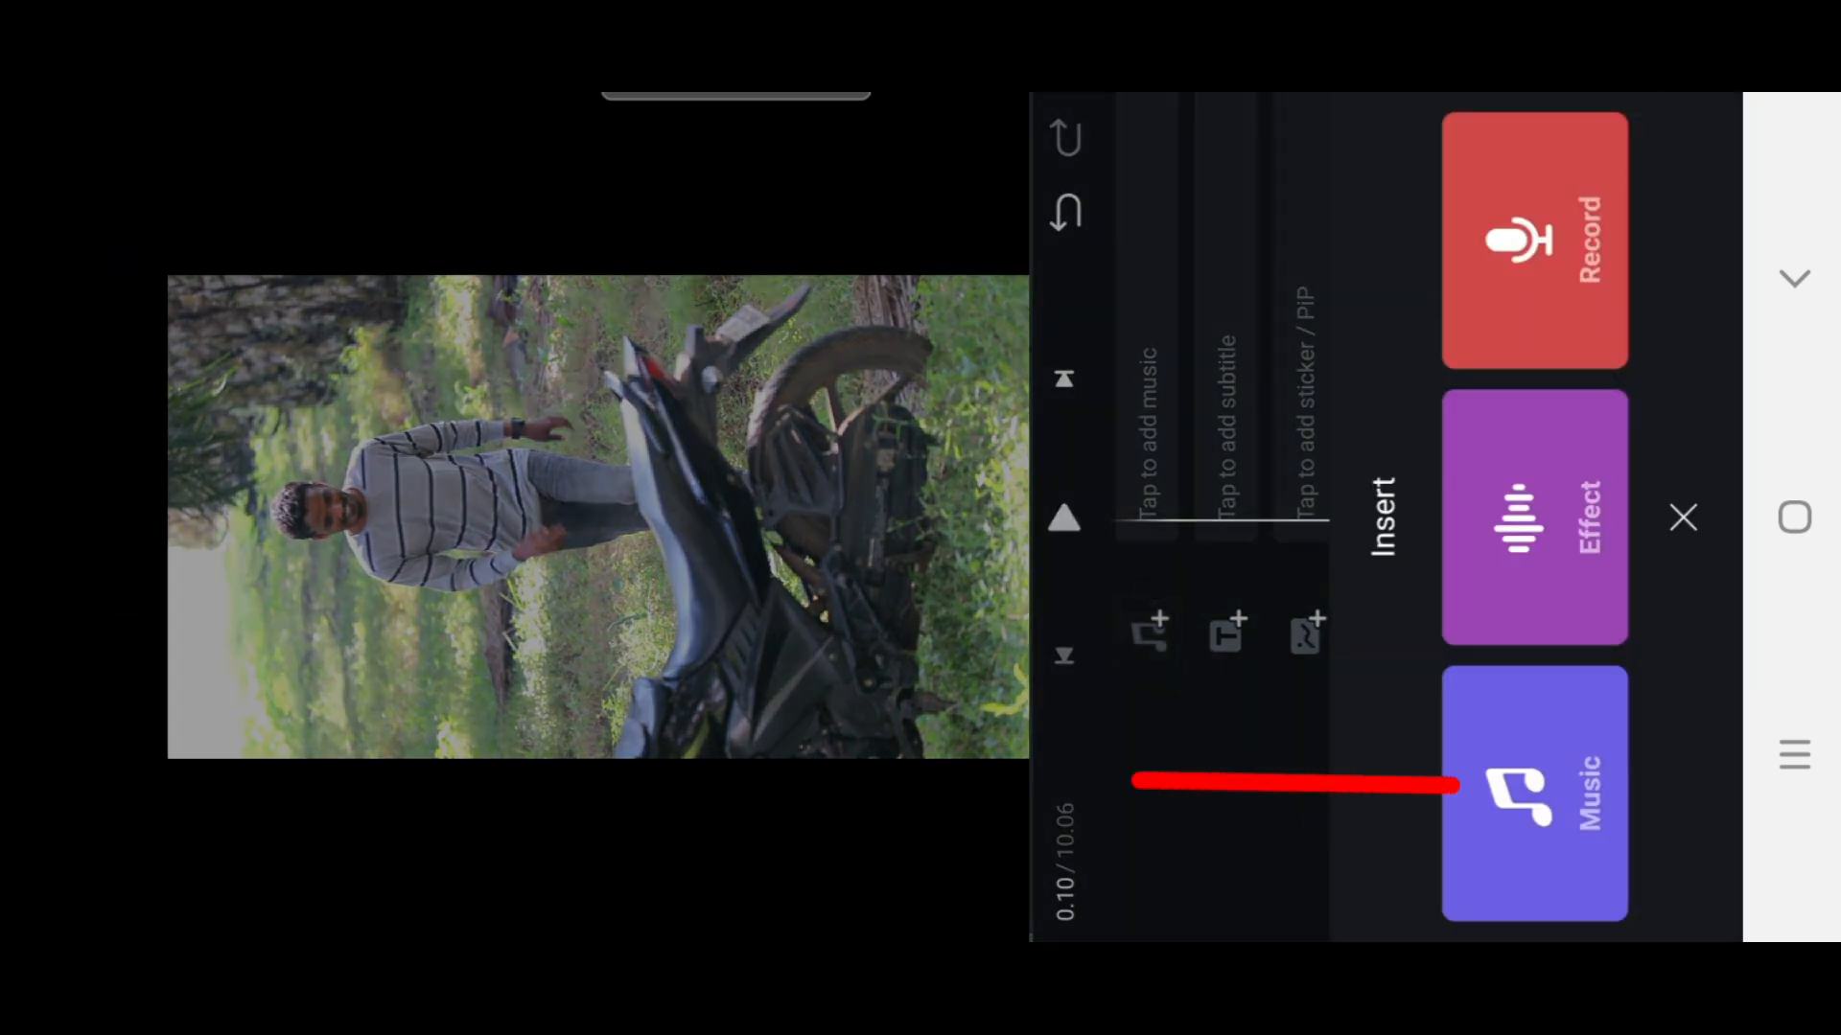
Step: Choose a song from My Music as background music for the 10.06s project
click(1534, 792)
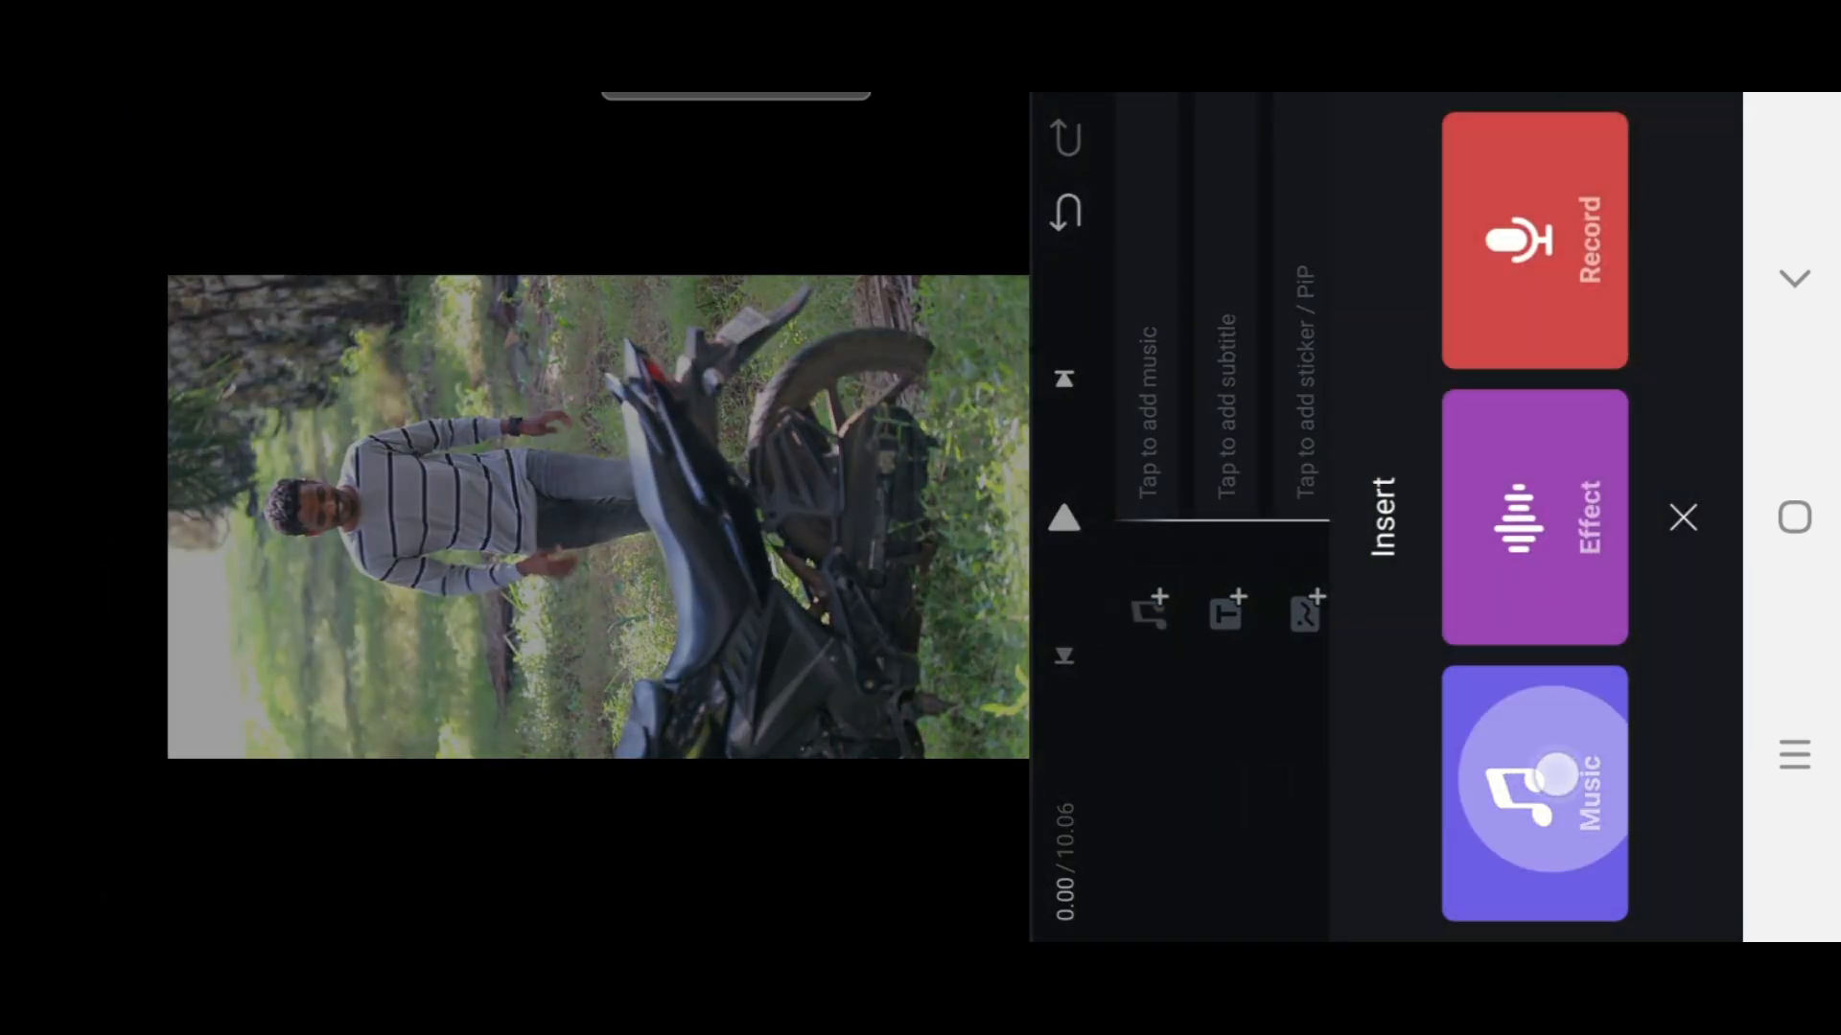
click(1534, 792)
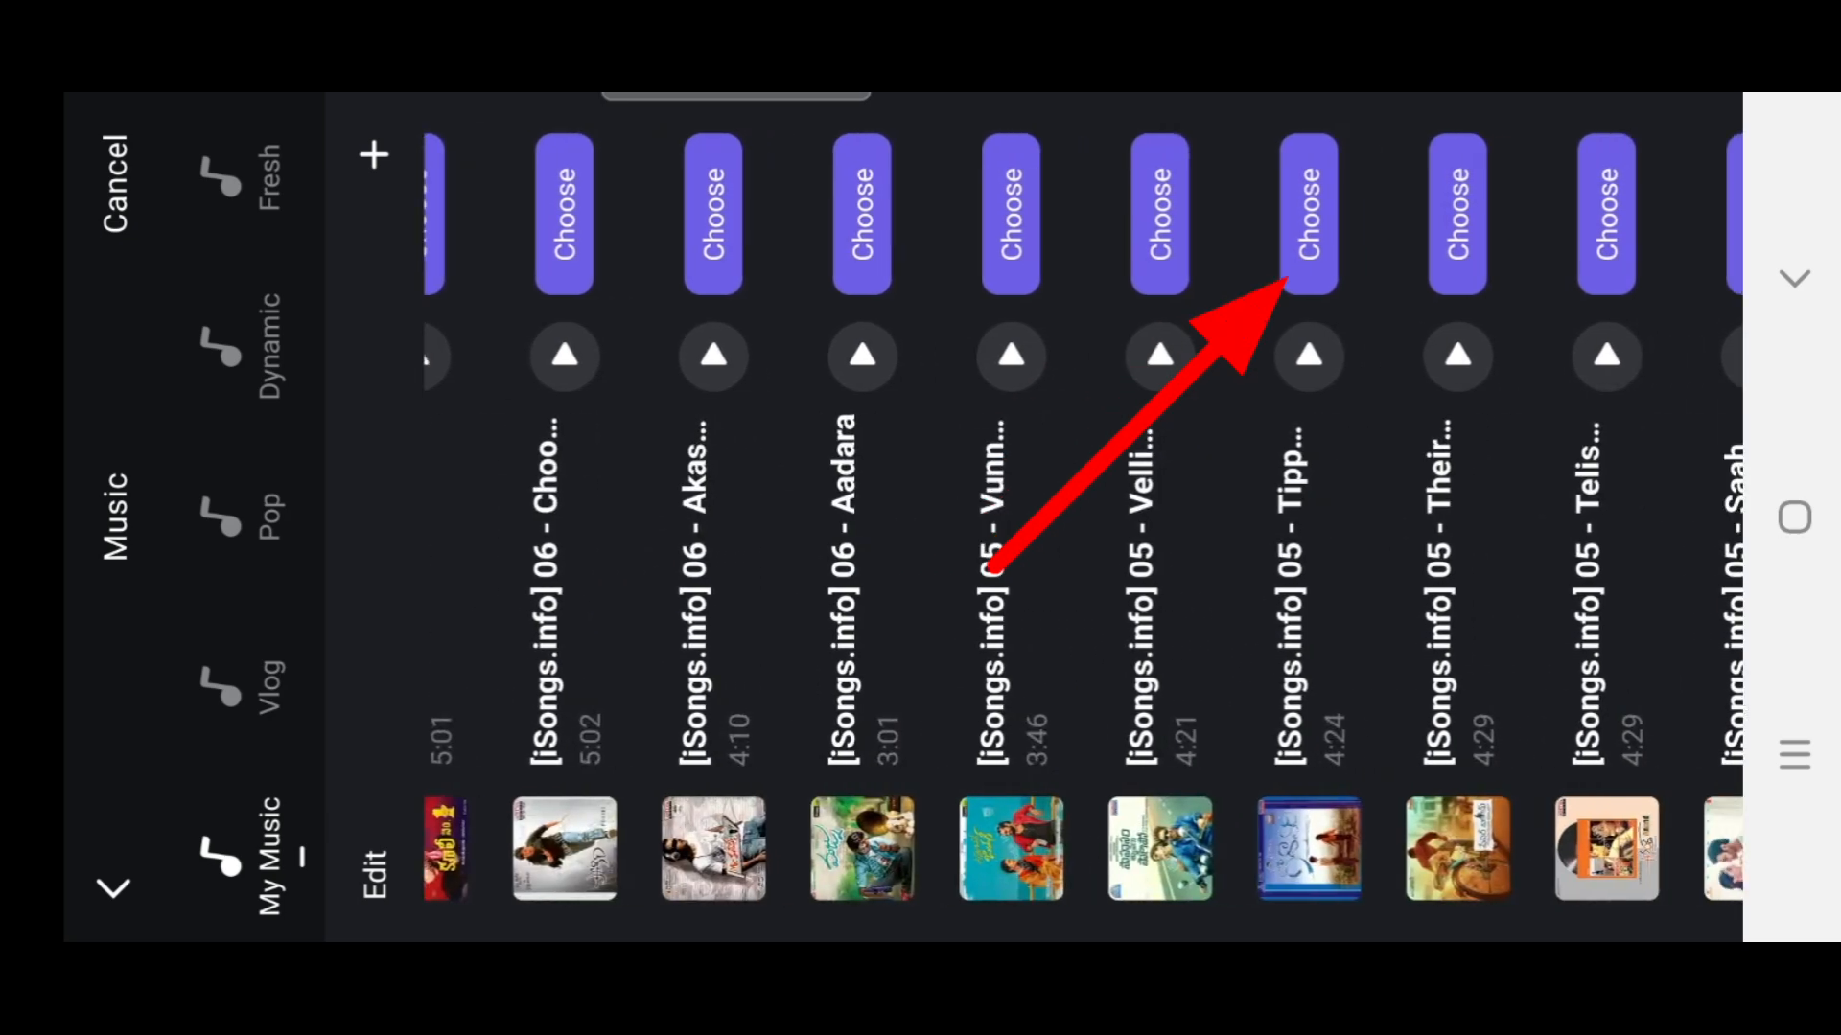
click(113, 189)
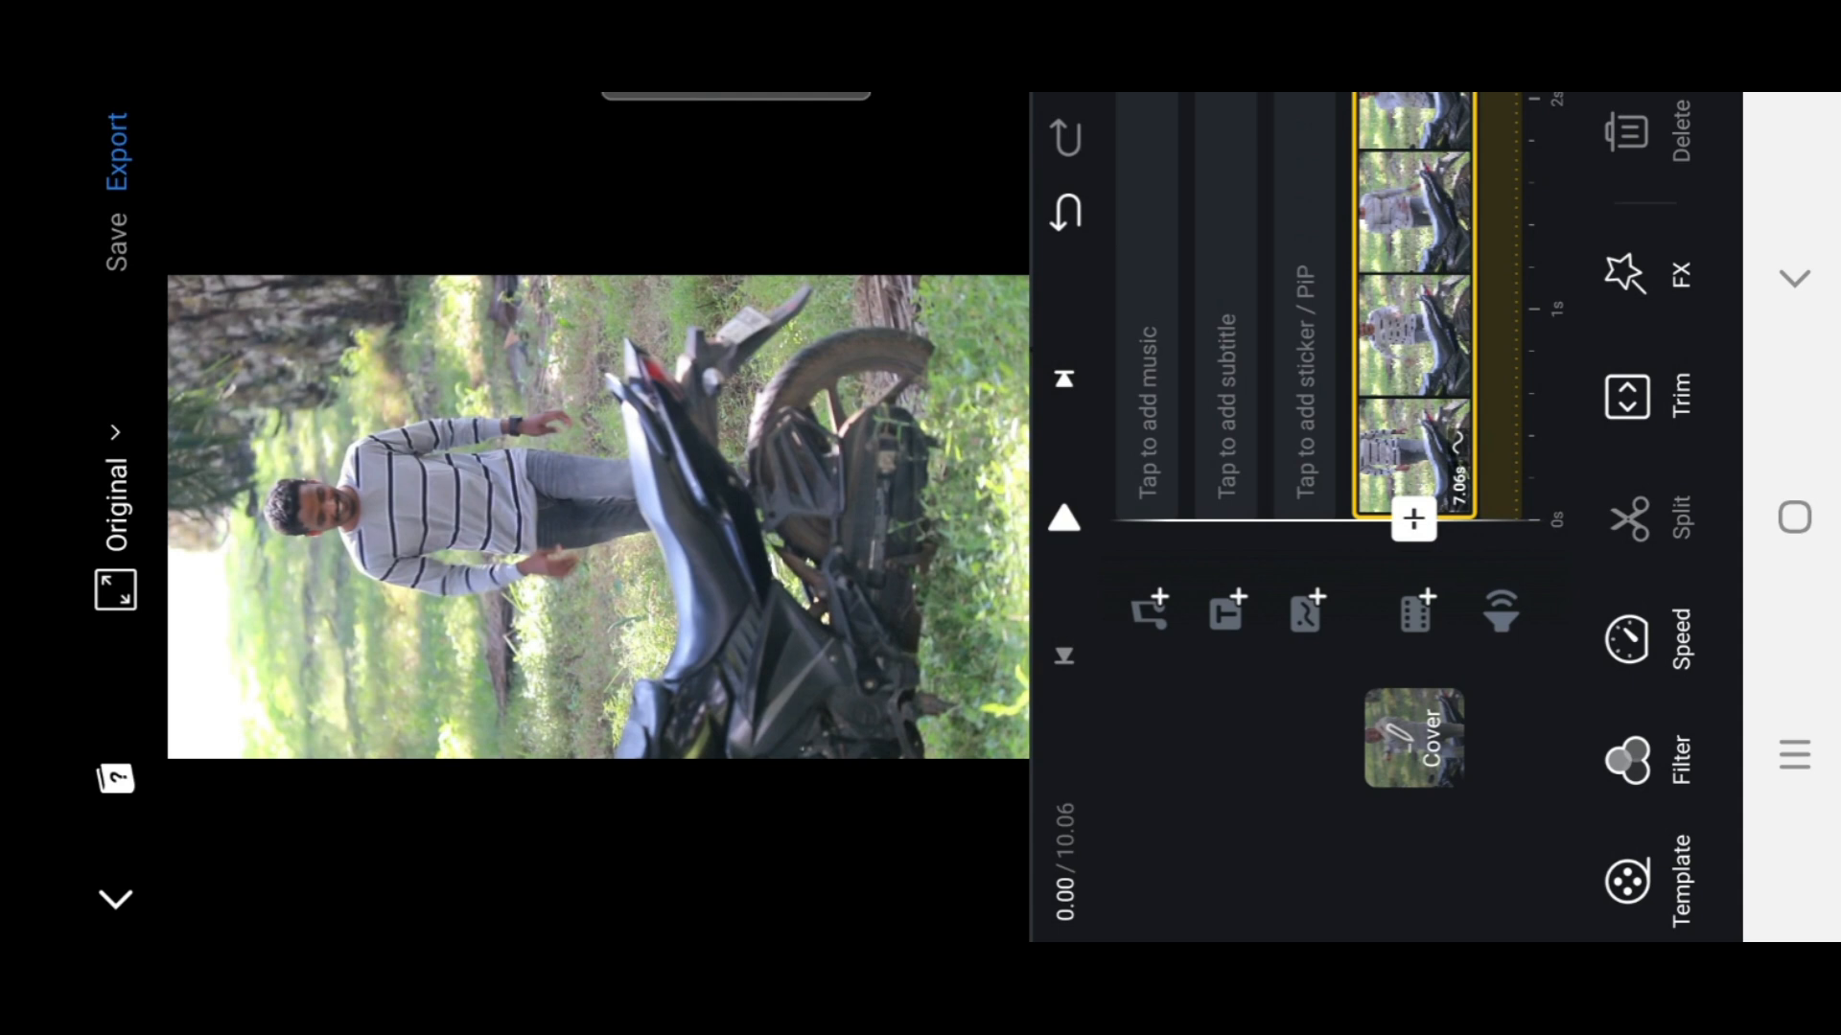
scroll(down, 3)
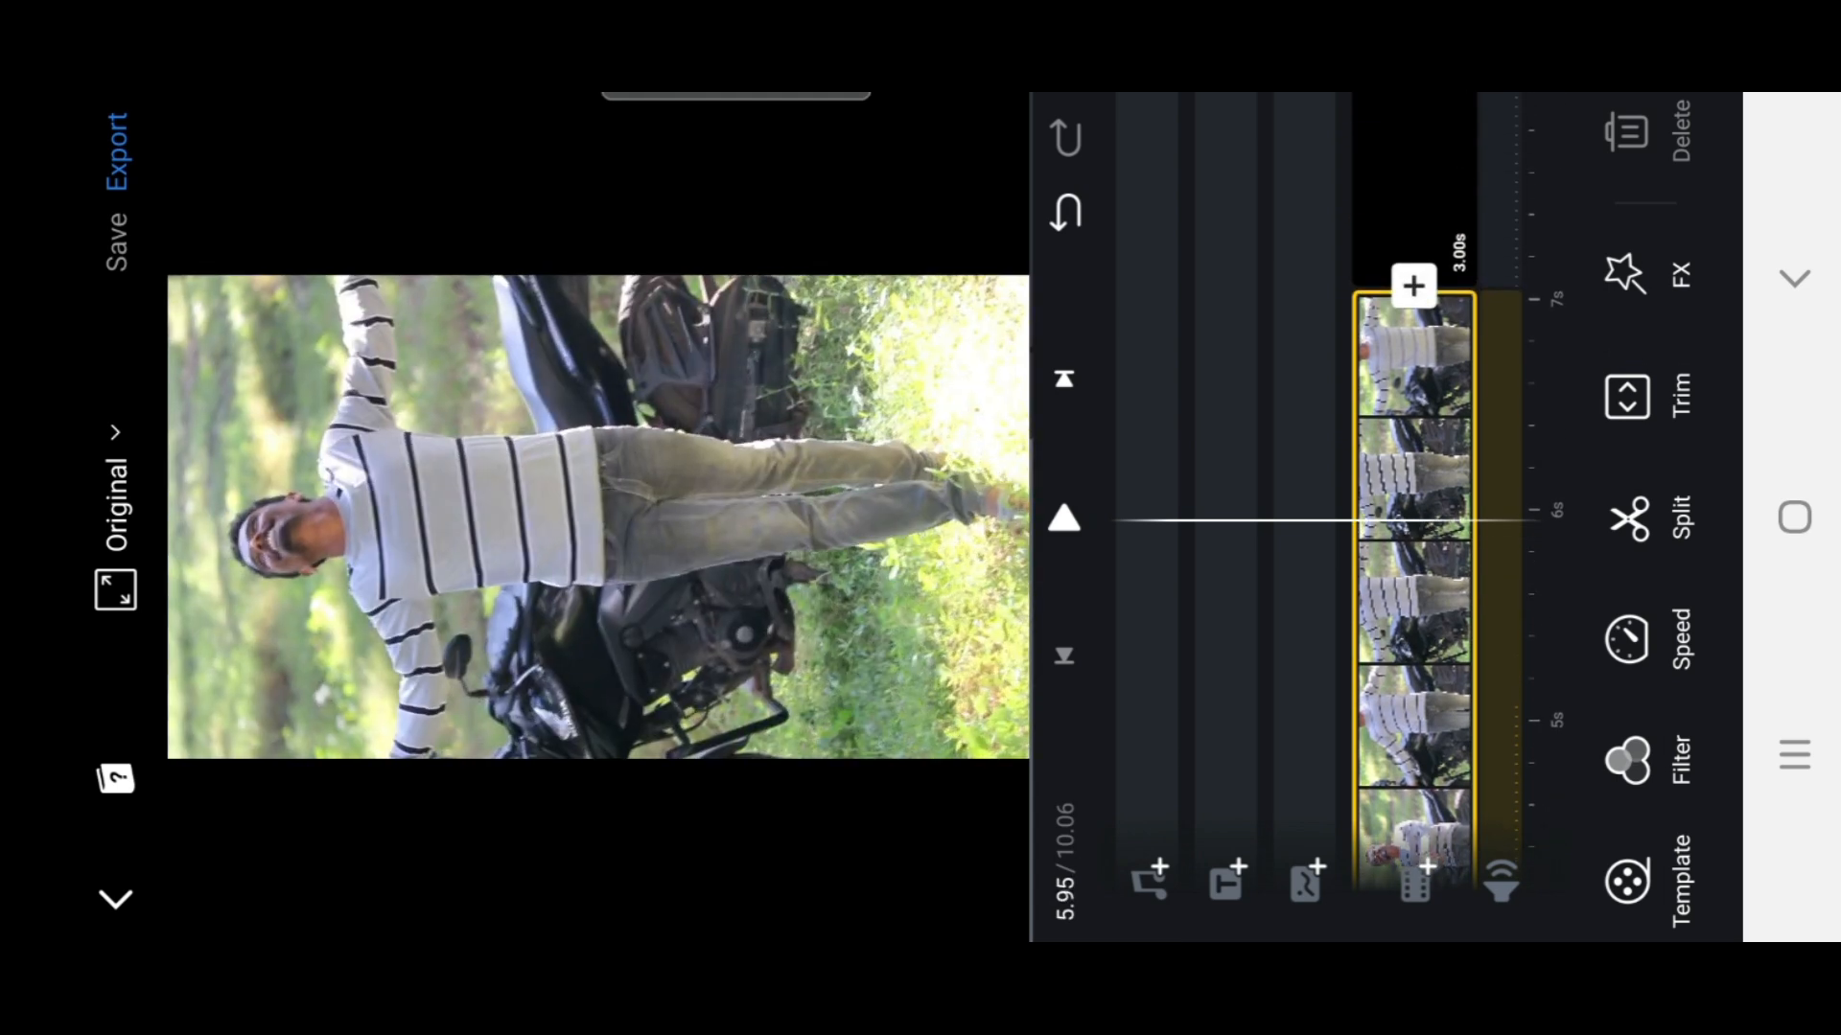
scroll(down, 3)
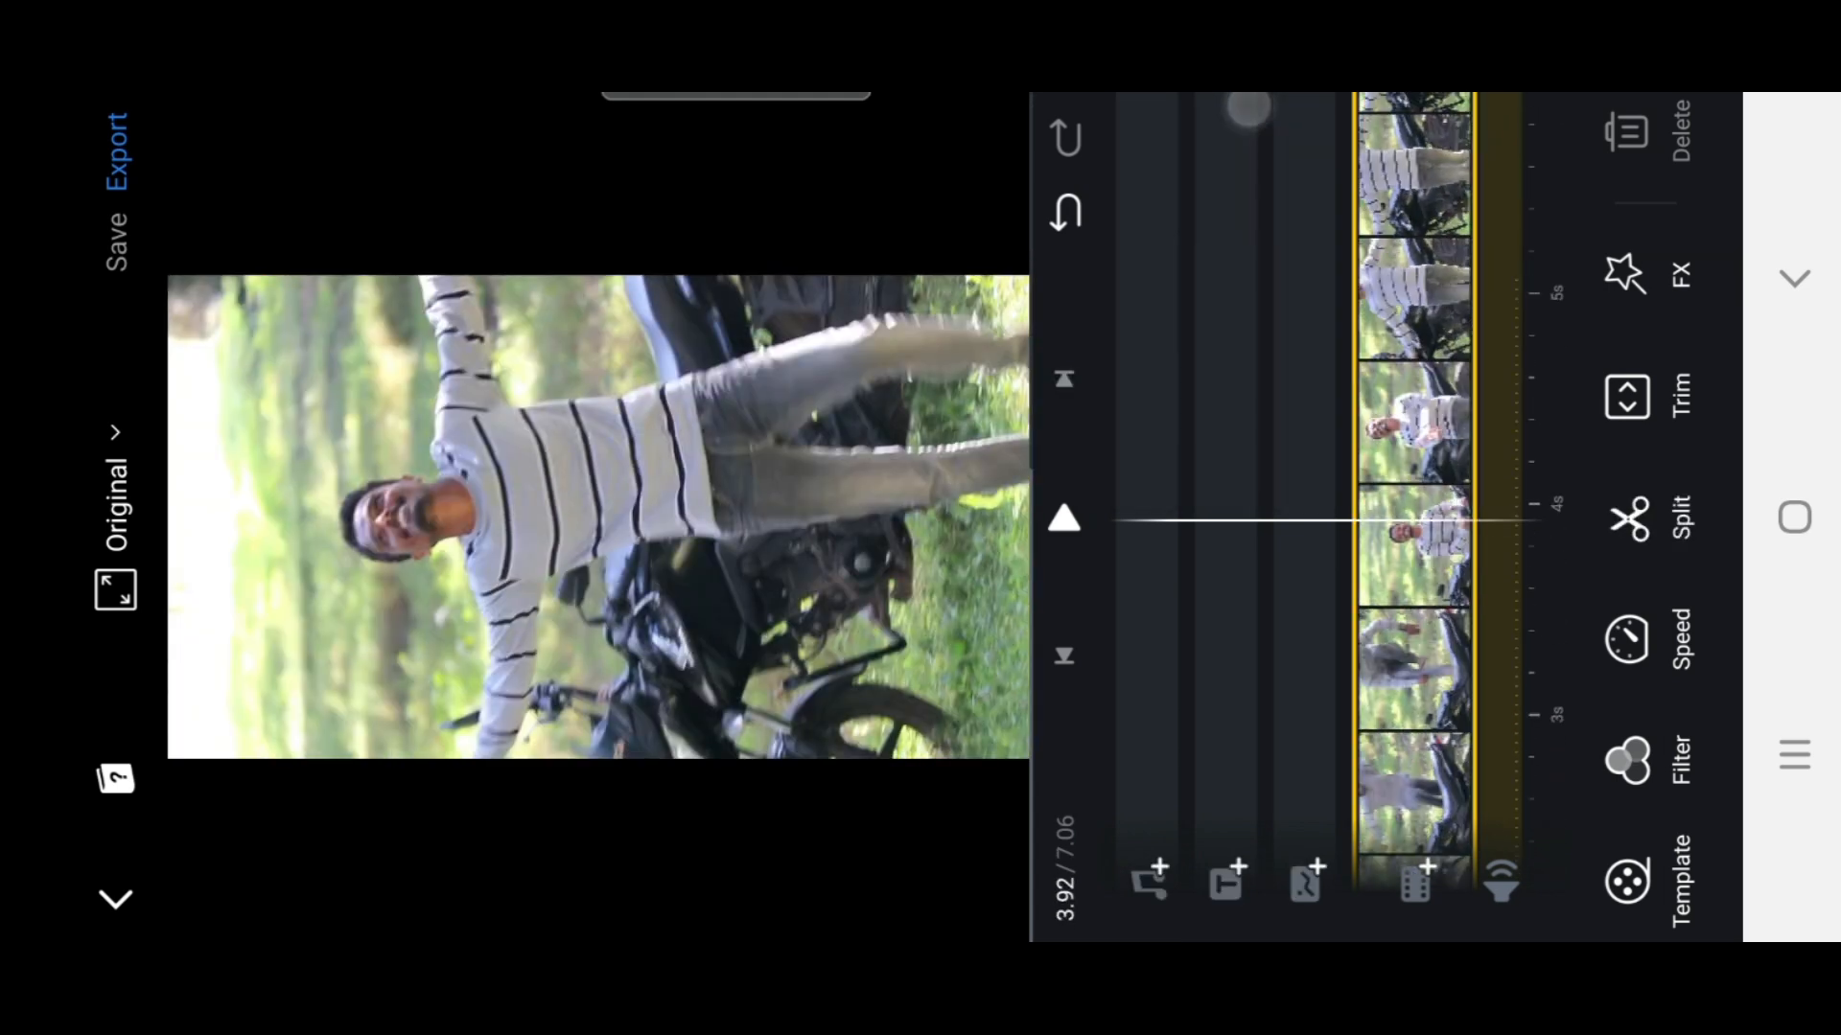